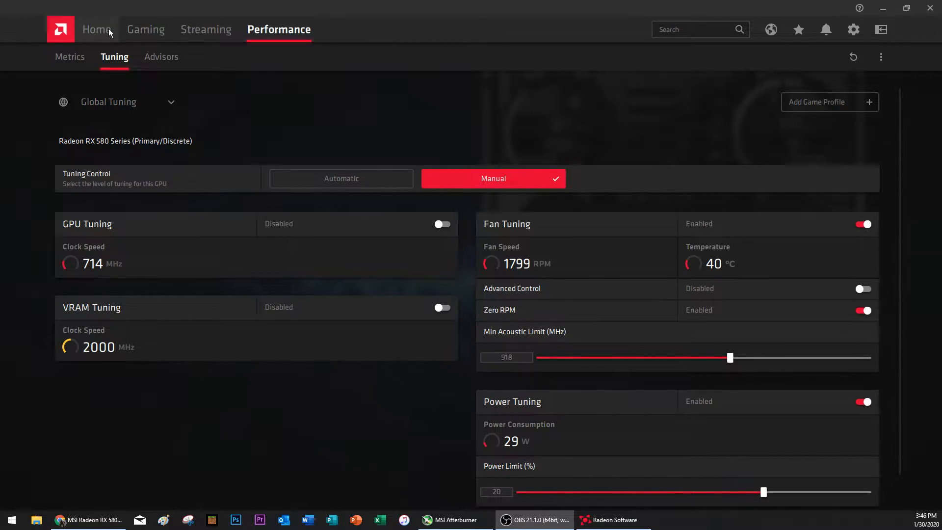
# Step: From Home's Upgrade Advisor, check game compatibility for the RX 580 and Ryzen 5 3600
pyautogui.click(96, 29)
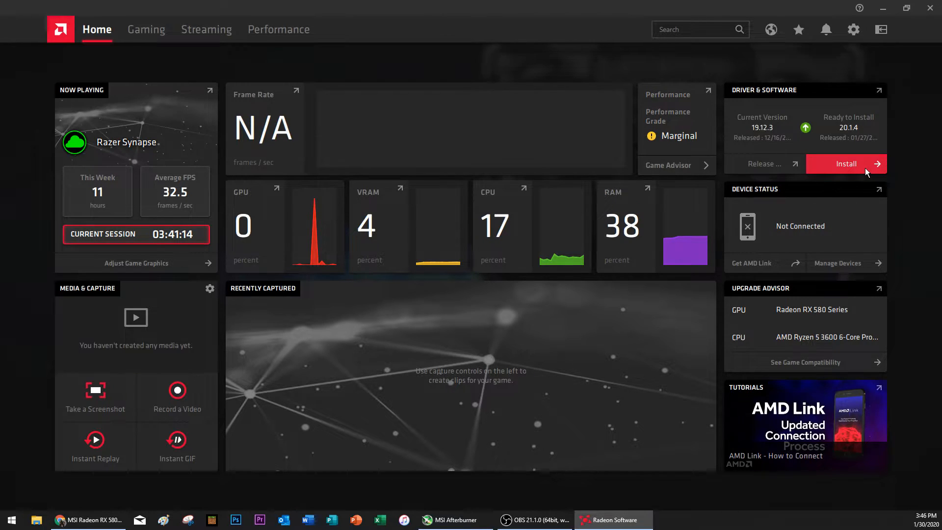
pyautogui.moveTo(798, 159)
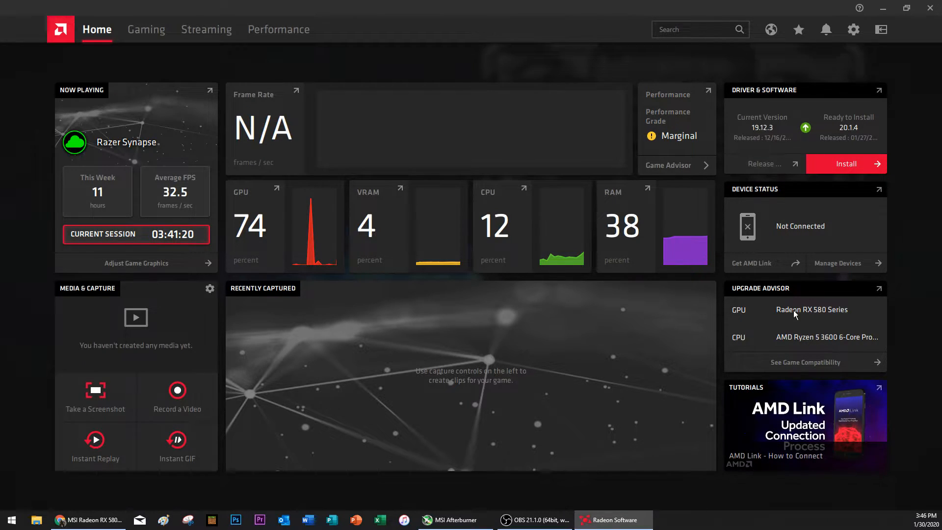
pyautogui.click(805, 362)
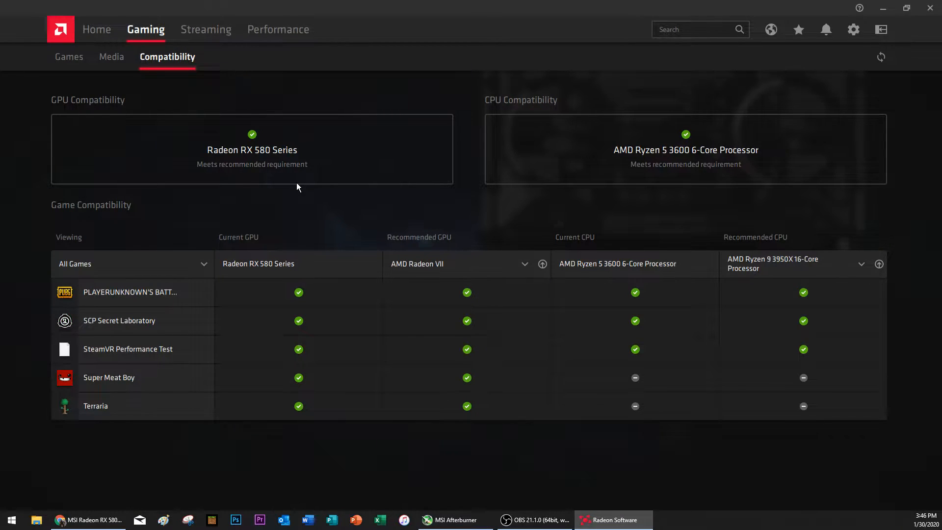
pyautogui.moveTo(699, 157)
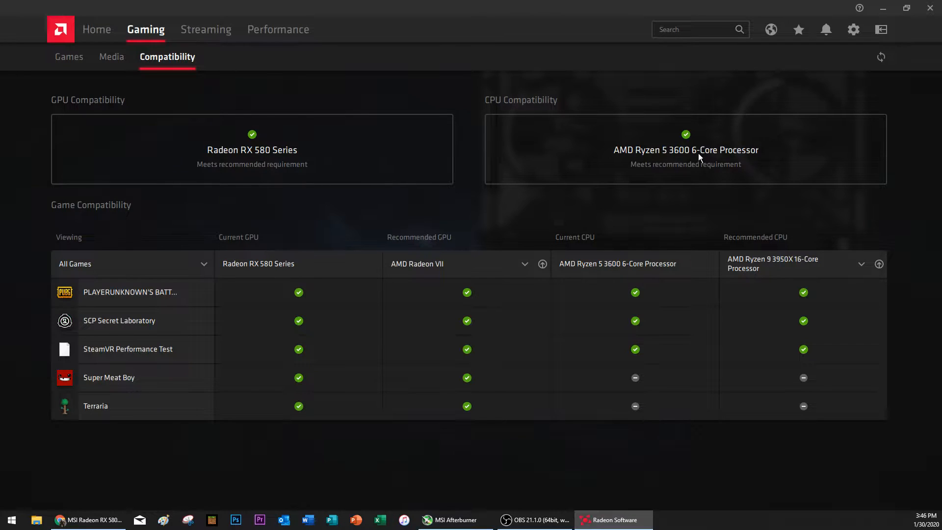
pyautogui.moveTo(703, 167)
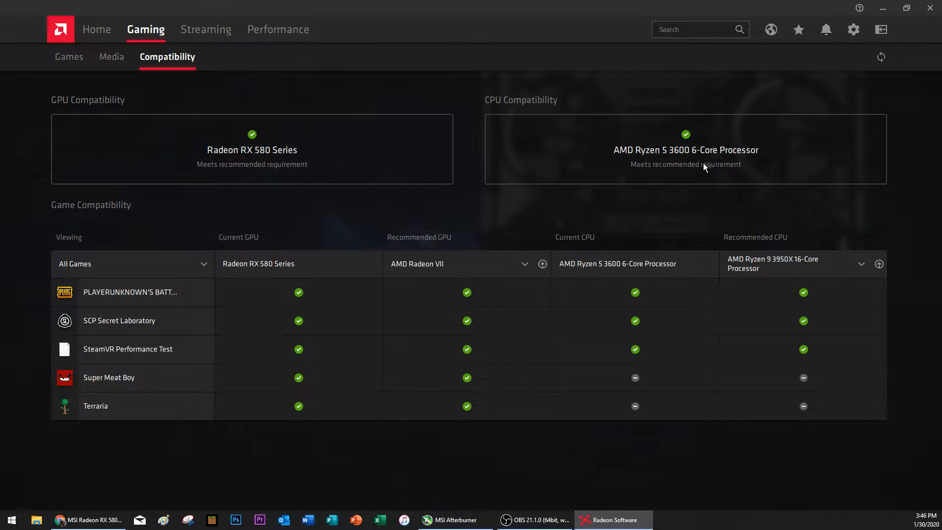
pyautogui.moveTo(683, 166)
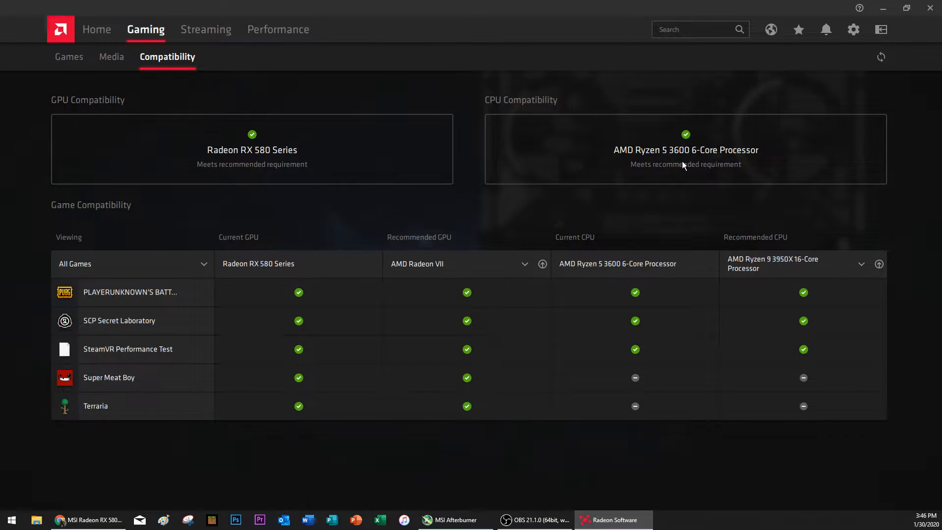
pyautogui.moveTo(749, 85)
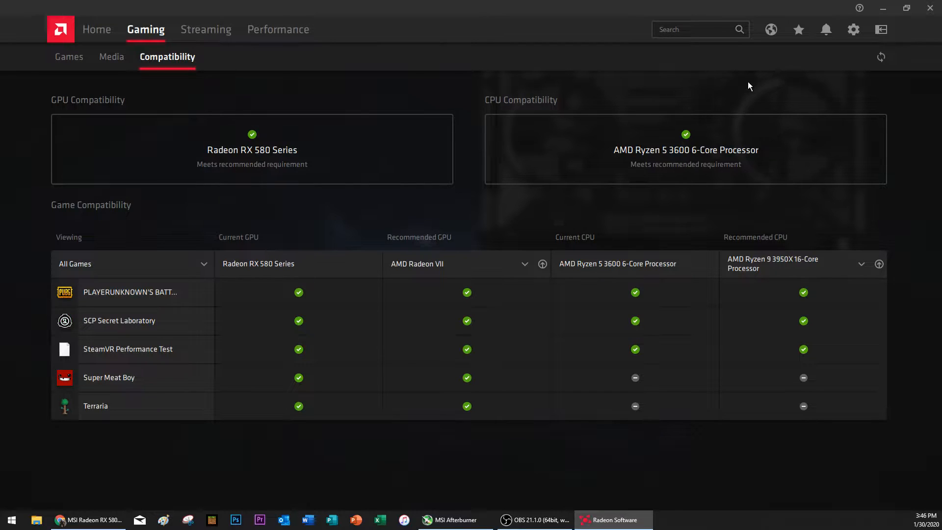
# Step: Enable GPU Tuning and Advanced Control, set voltage to Automatic, and choose Automatic tuning control
pyautogui.click(278, 29)
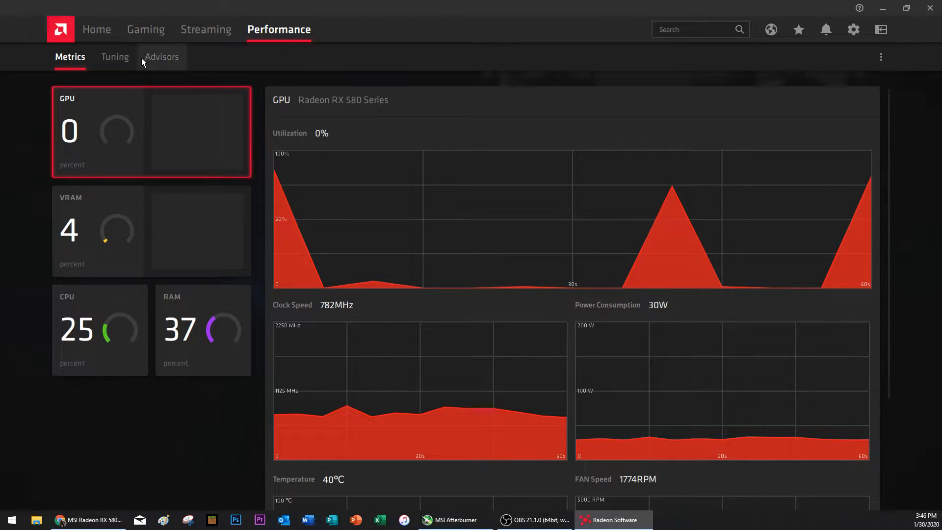
pyautogui.click(115, 56)
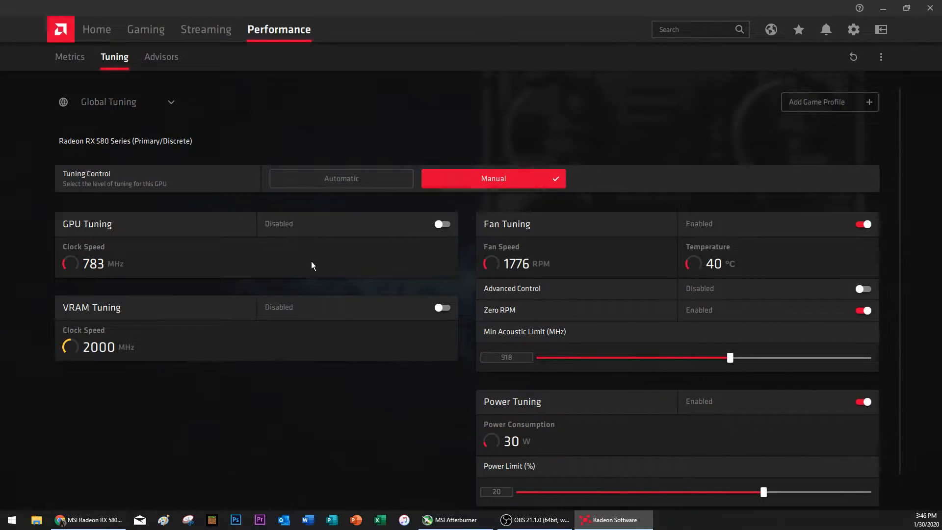
pyautogui.scroll(-3)
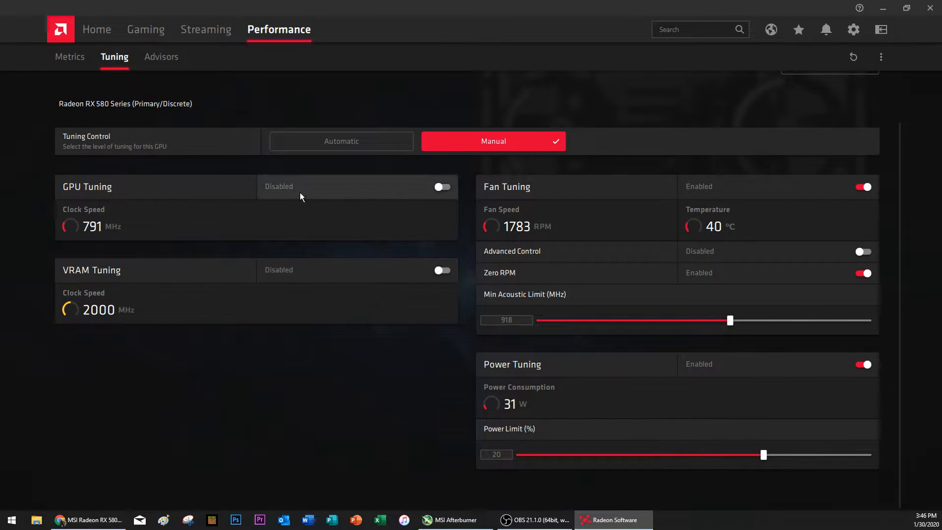
pyautogui.click(442, 186)
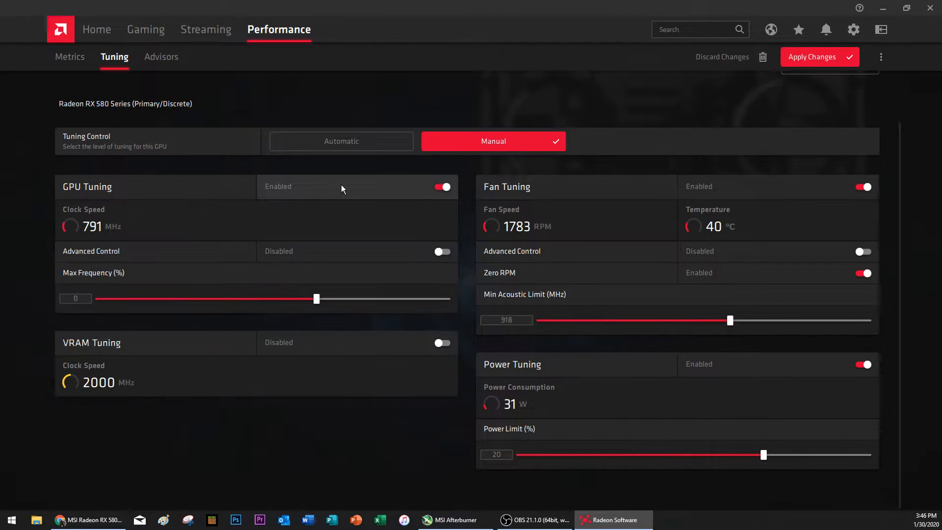
pyautogui.click(442, 251)
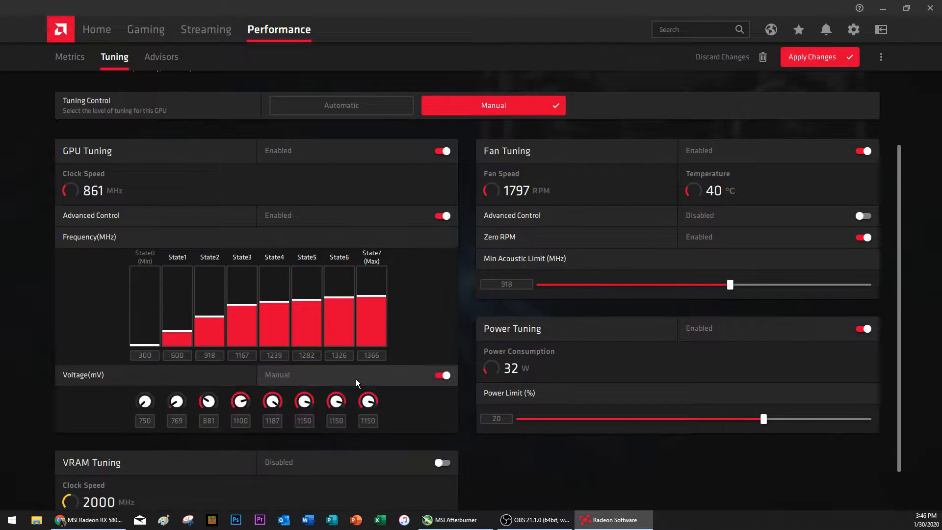
pyautogui.click(441, 375)
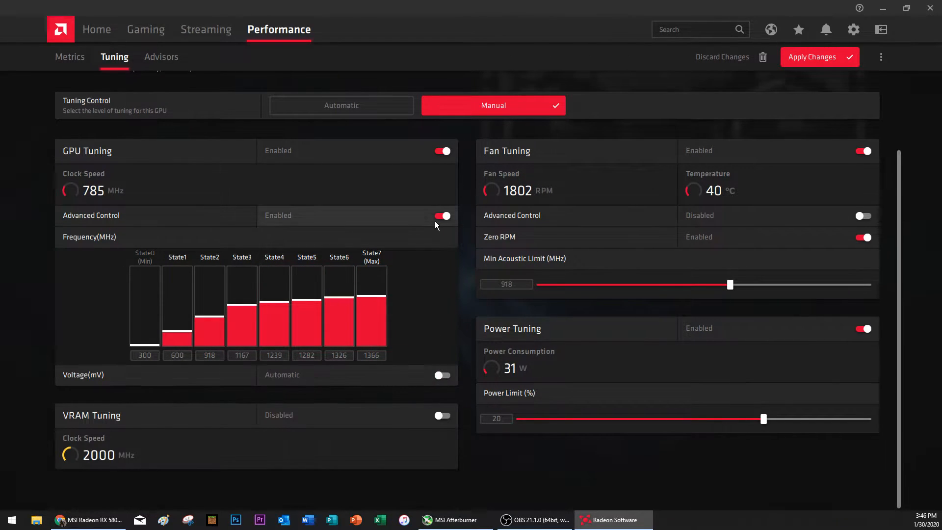
pyautogui.click(442, 216)
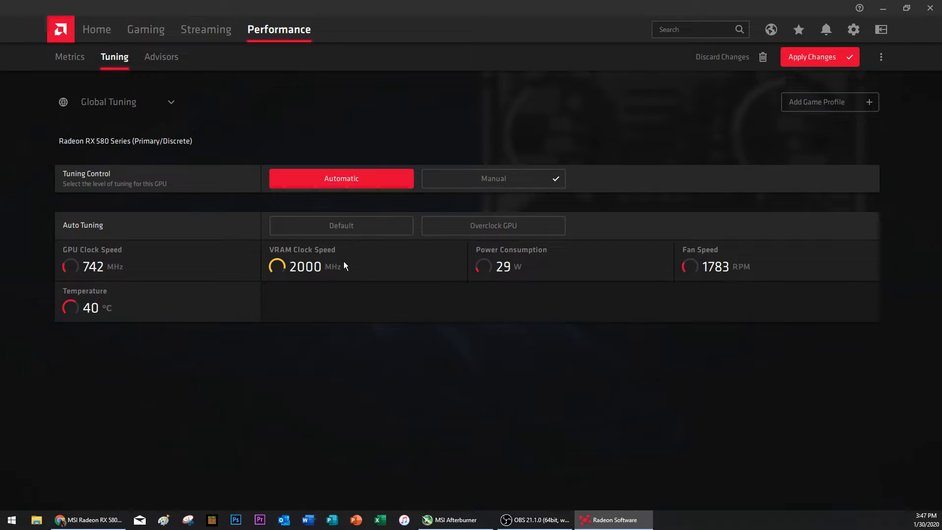
# Step: Apply the Overclock GPU auto-tuning preset until it shows GPU Overclocked
pyautogui.click(493, 225)
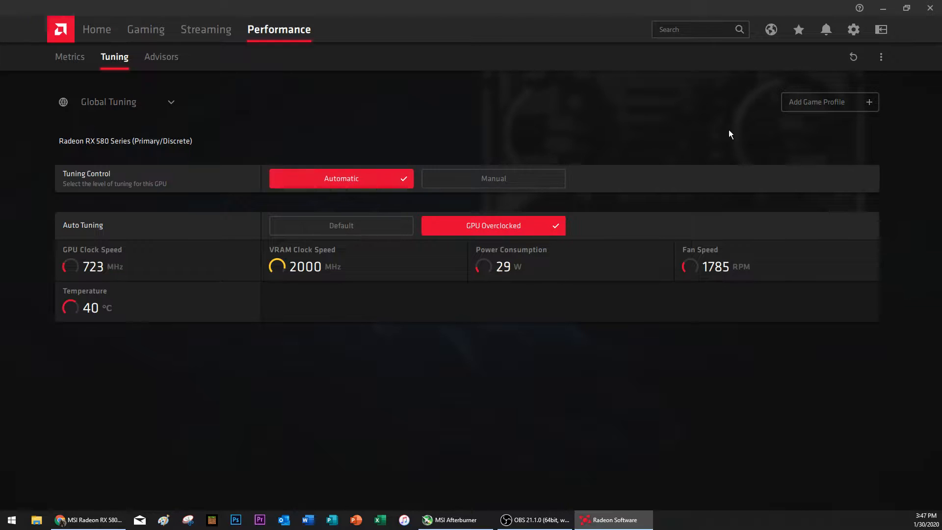
pyautogui.moveTo(414, 120)
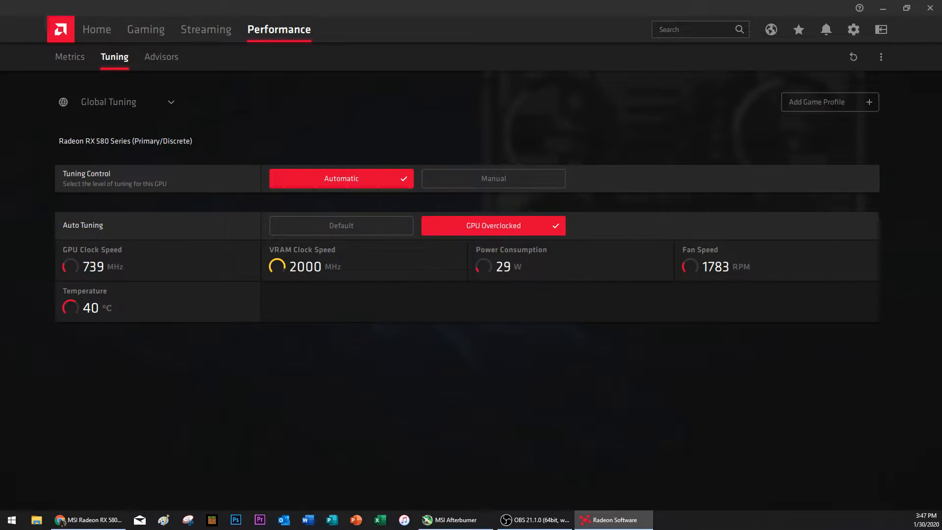
pyautogui.moveTo(313, 104)
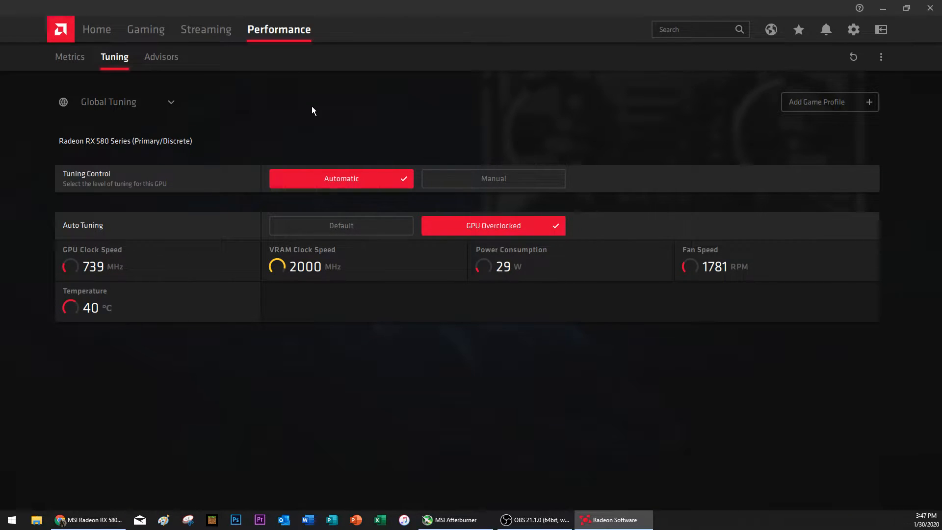
pyautogui.moveTo(237, 136)
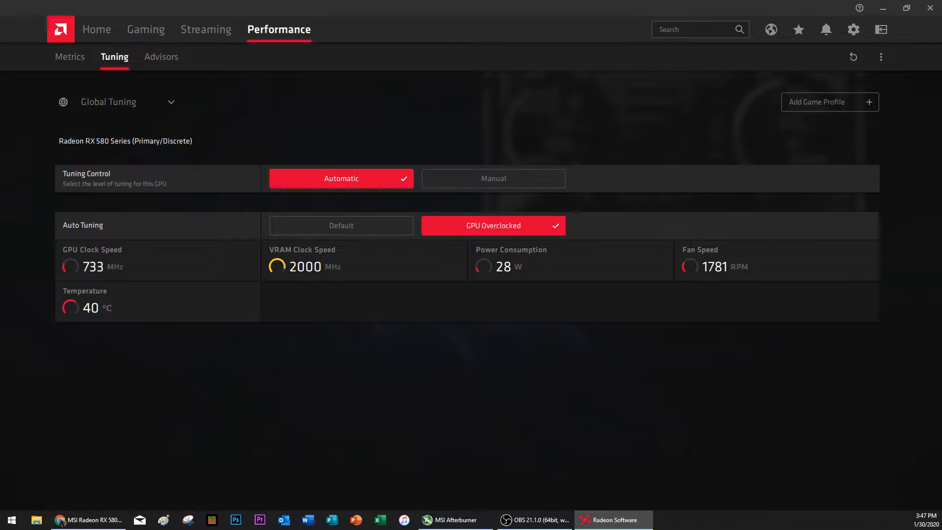
pyautogui.moveTo(211, 133)
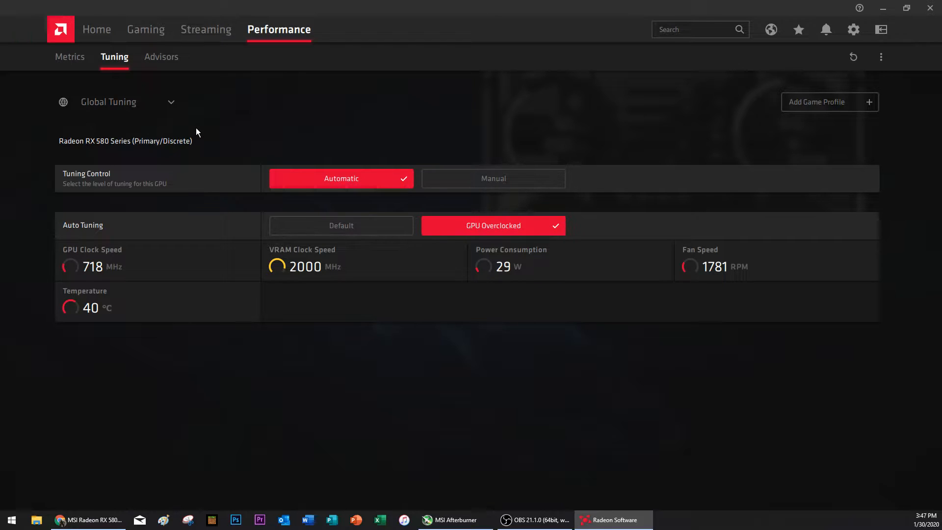
pyautogui.moveTo(608, 129)
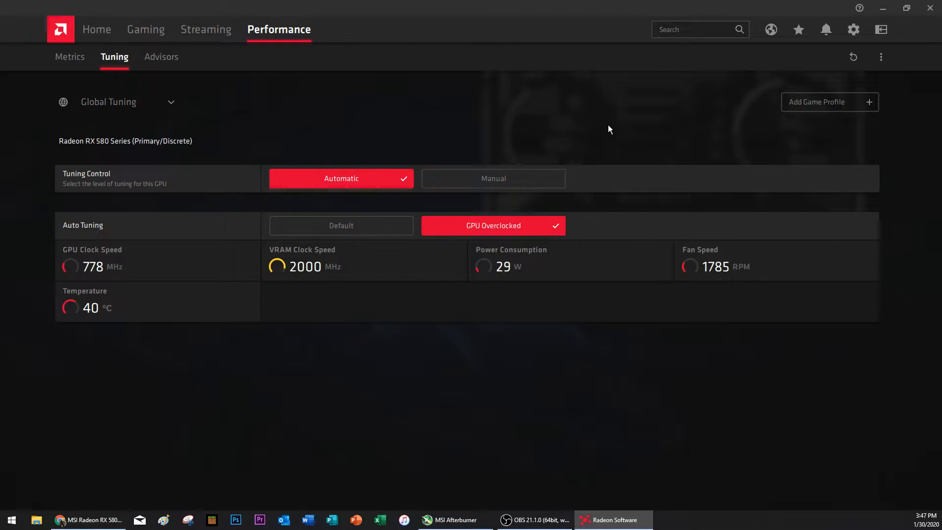
pyautogui.moveTo(287, 128)
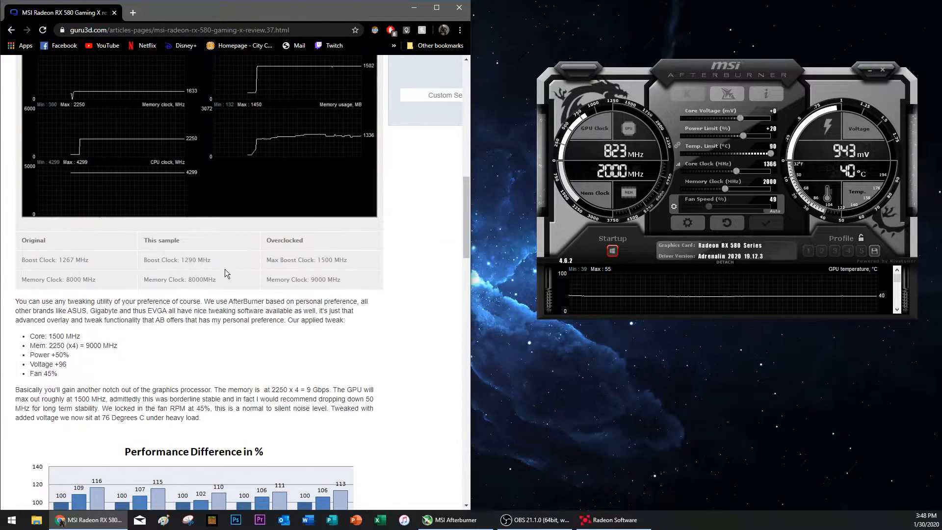
# Step: Scroll the Guru3D RX 580 article to its MSI Afterburner overclock screenshot
pyautogui.scroll(-3)
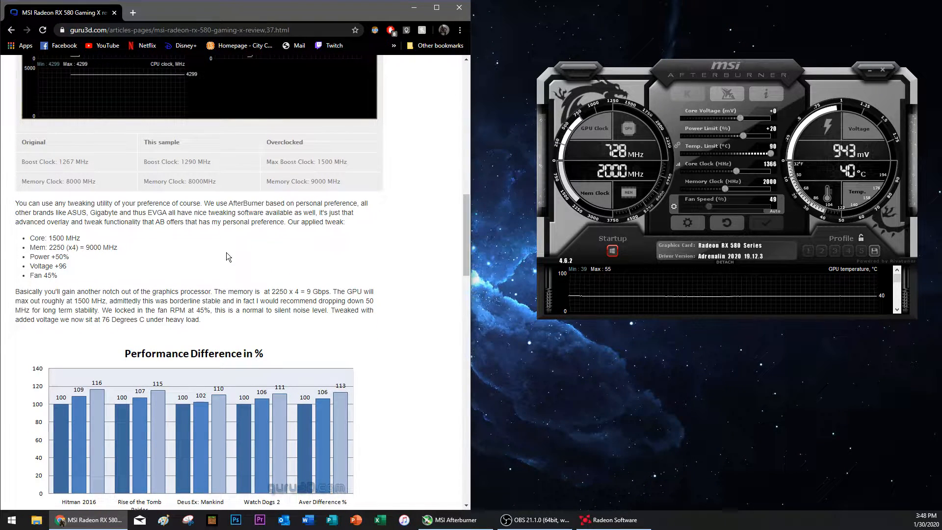
pyautogui.scroll(-3)
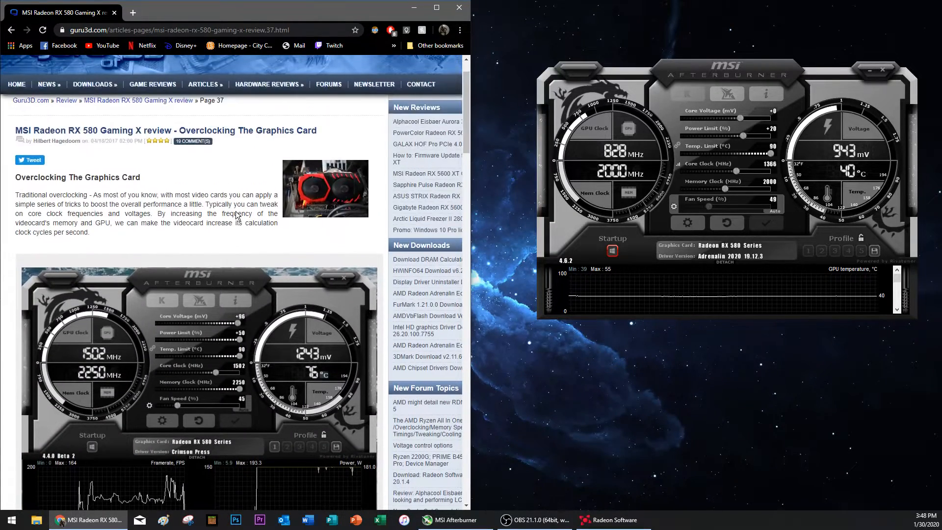
pyautogui.scroll(-3)
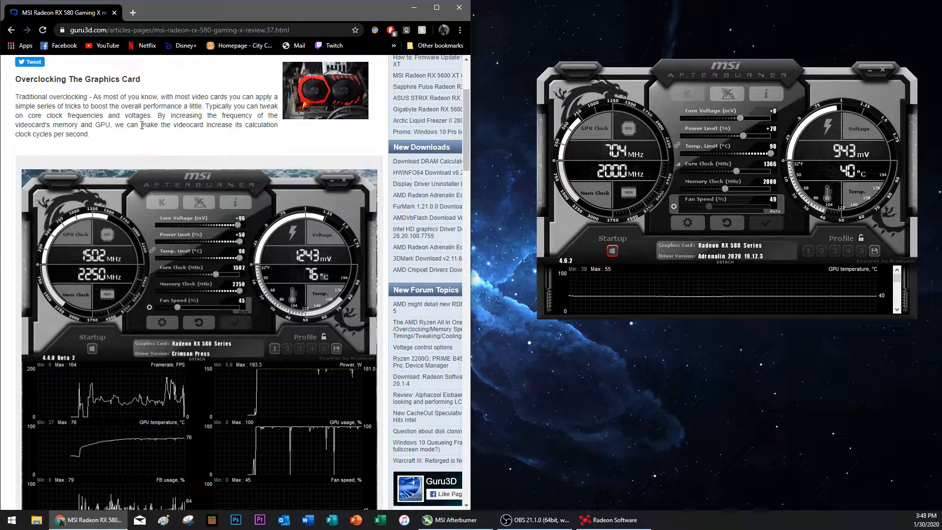
pyautogui.scroll(-3)
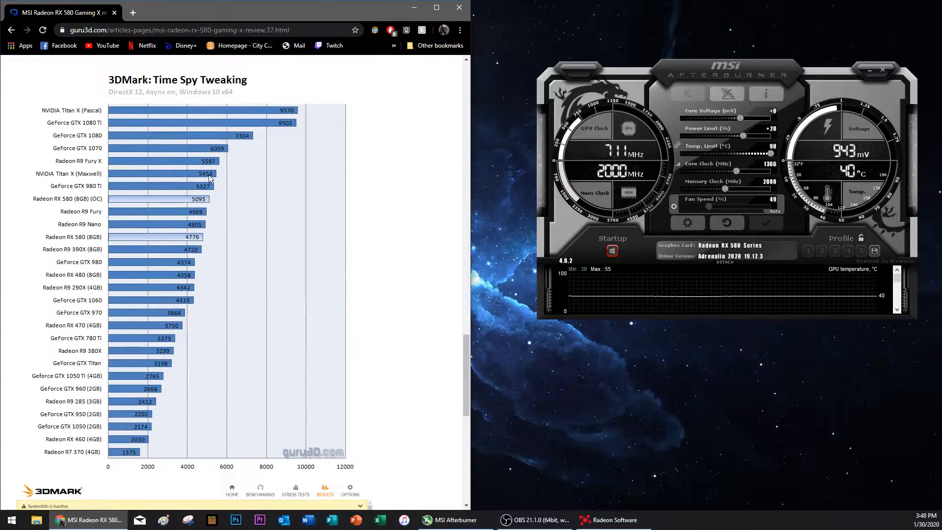
pyautogui.scroll(-3)
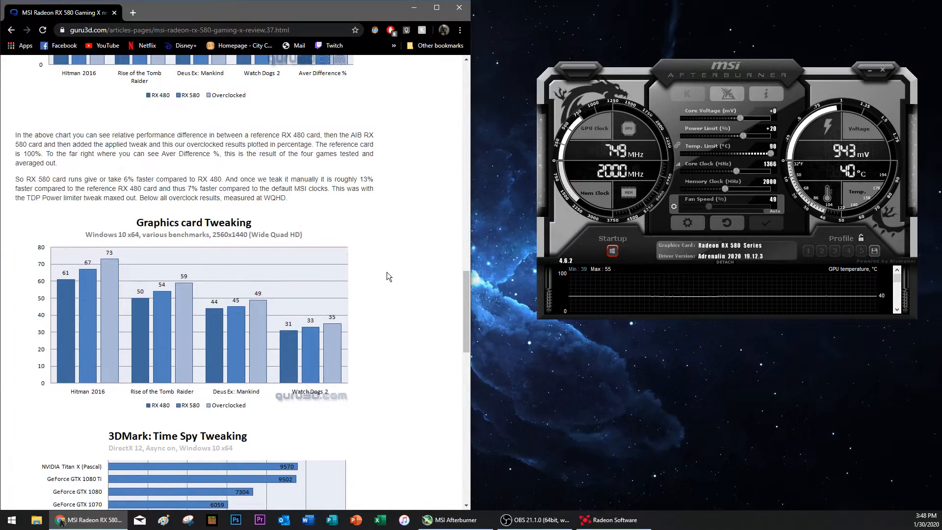
pyautogui.scroll(-3)
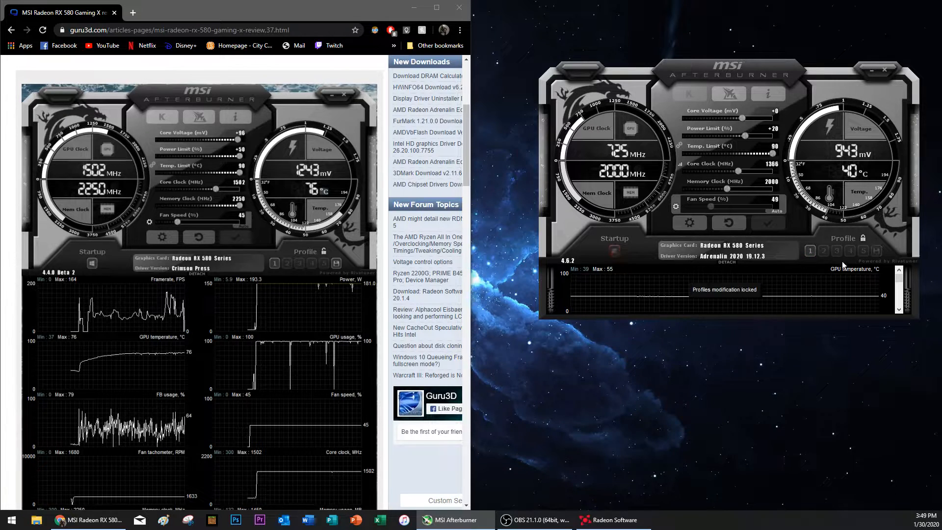
pyautogui.click(810, 251)
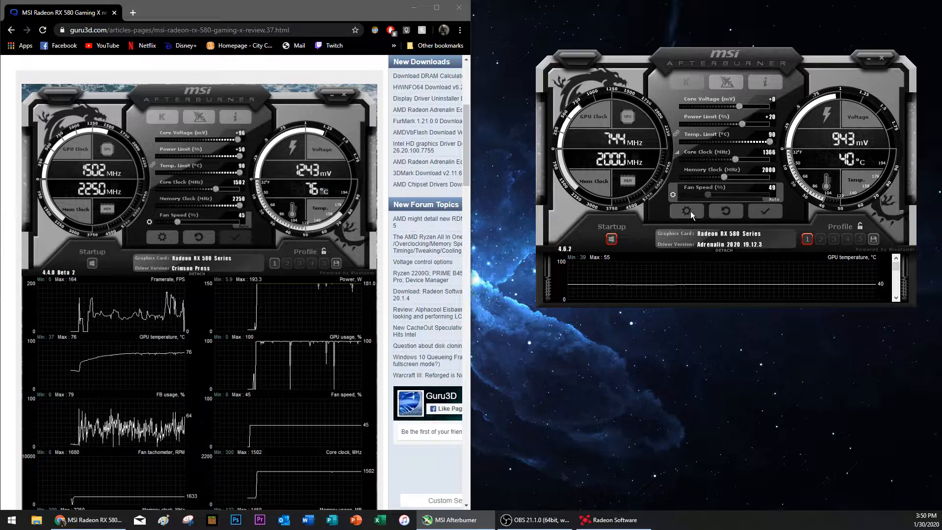
# Step: Enable voltage control and voltage monitoring in Afterburner's General properties and confirm
pyautogui.click(687, 211)
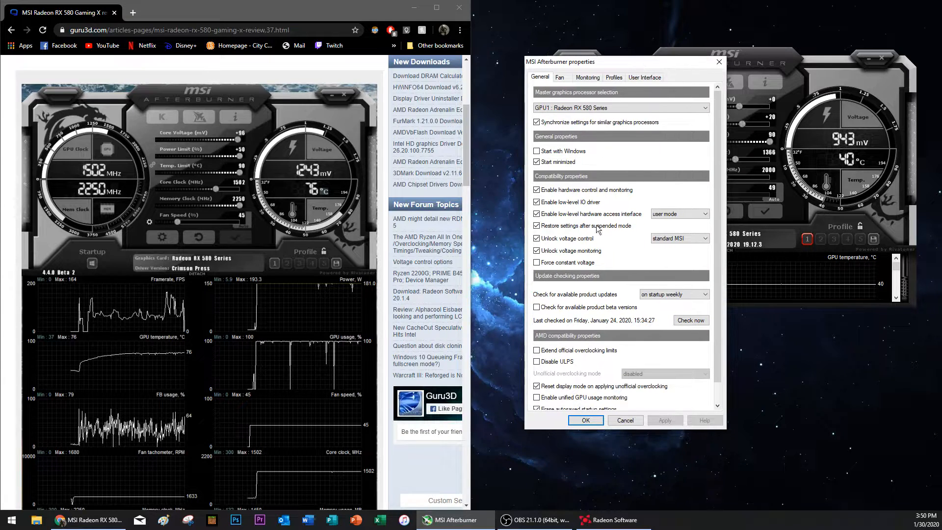
pyautogui.click(620, 108)
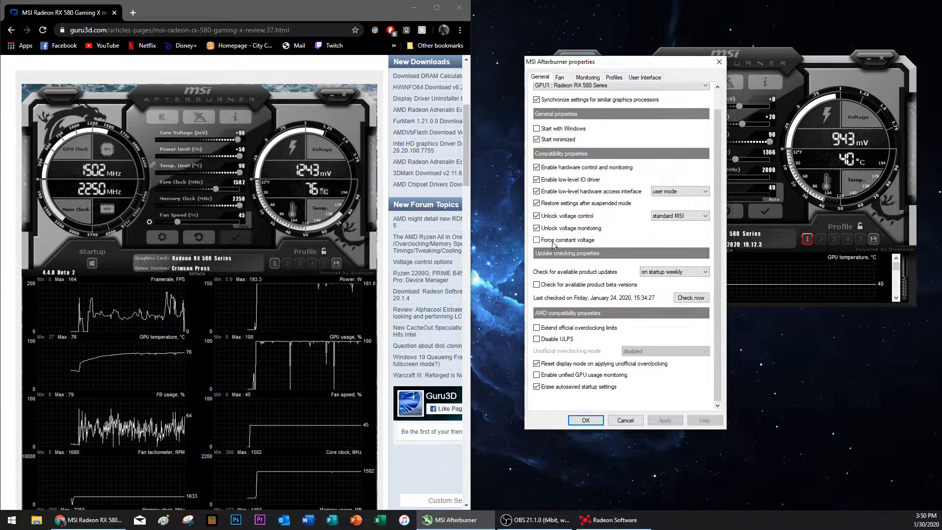
pyautogui.moveTo(553, 240)
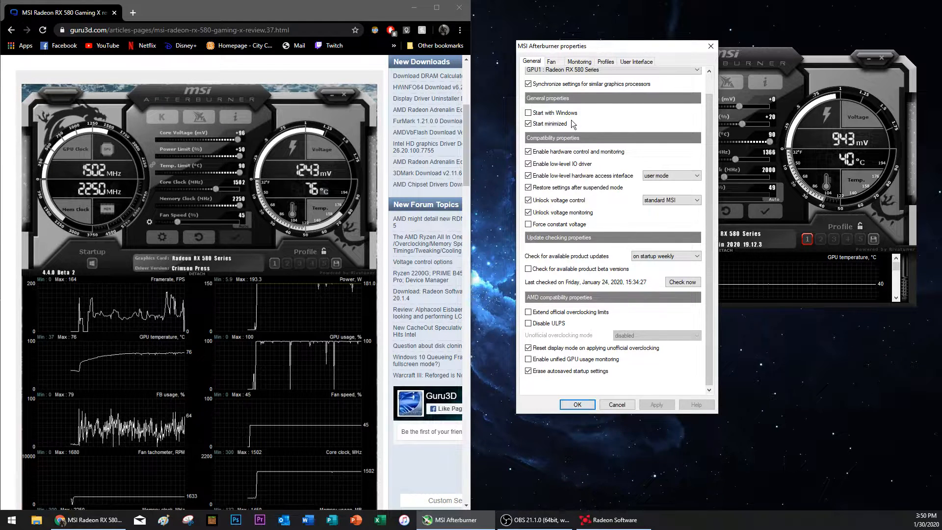
pyautogui.click(635, 61)
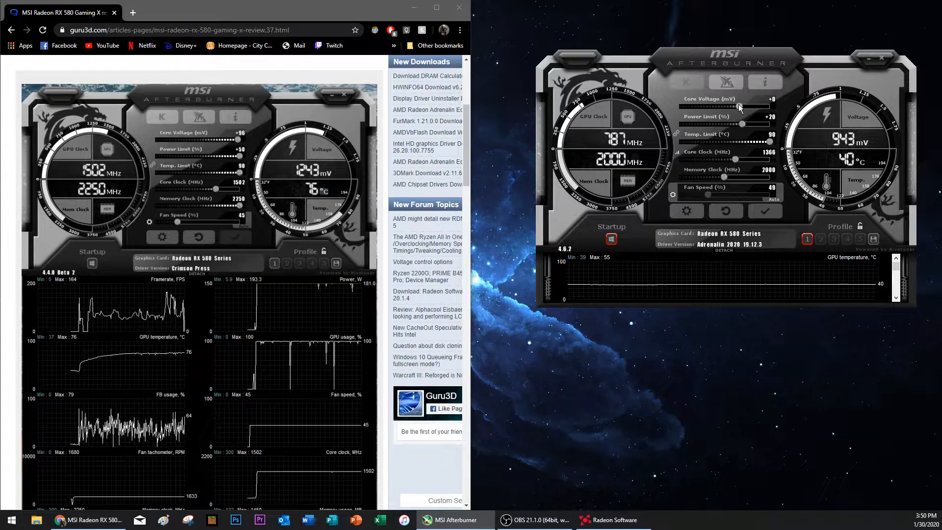
# Step: Set core voltage to +96 and power limit to +50
pyautogui.moveTo(721, 107); pyautogui.dragTo(759, 107)
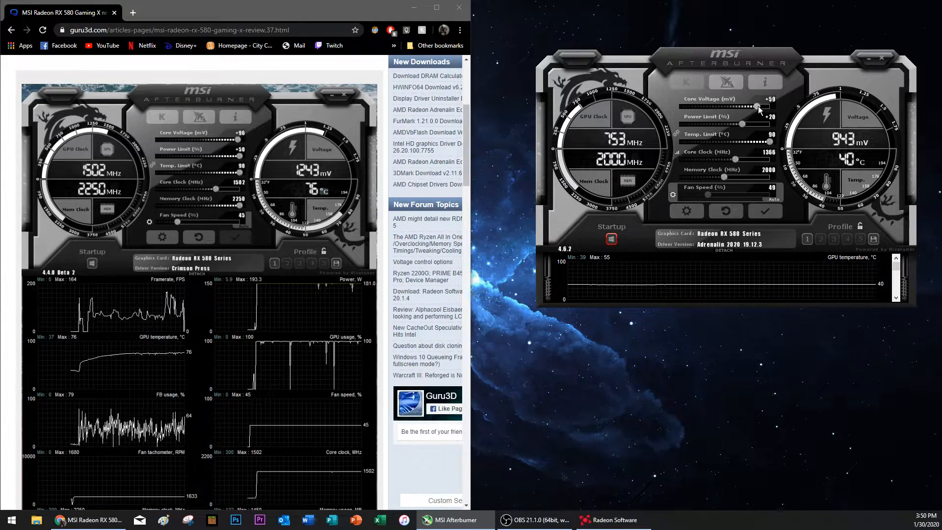
pyautogui.moveTo(759, 107); pyautogui.dragTo(768, 107)
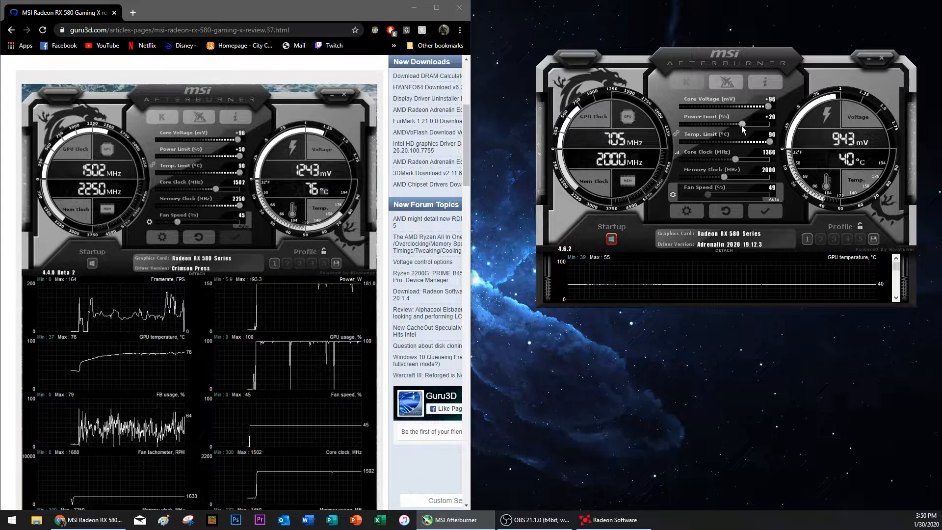
pyautogui.moveTo(724, 125); pyautogui.dragTo(766, 125)
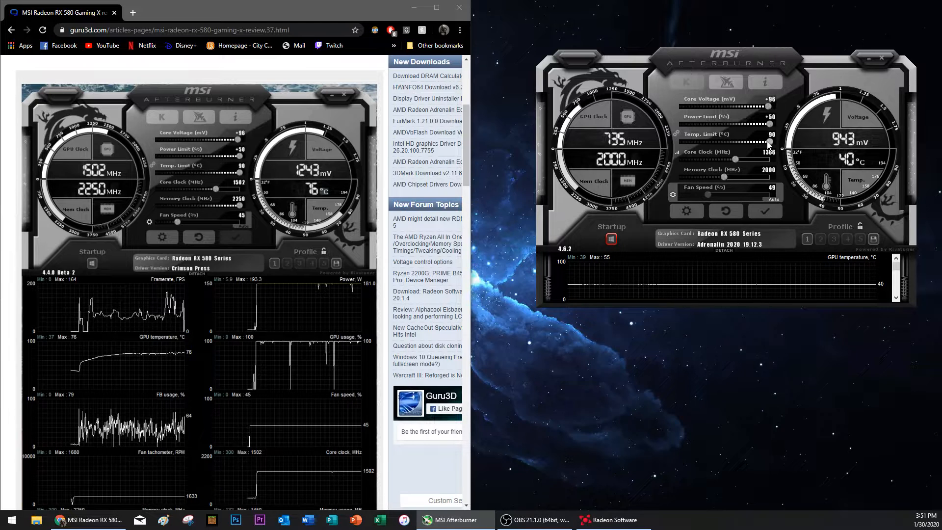
pyautogui.moveTo(767, 143)
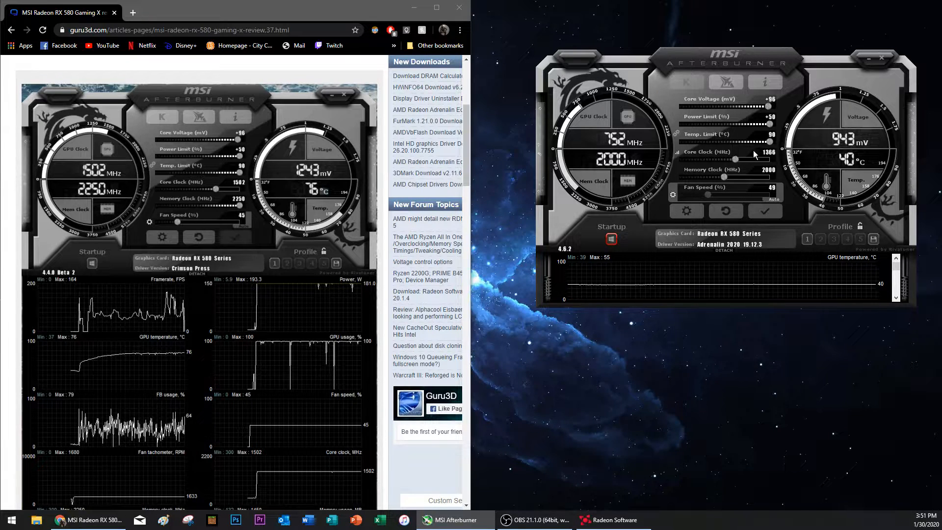
pyautogui.moveTo(739, 162)
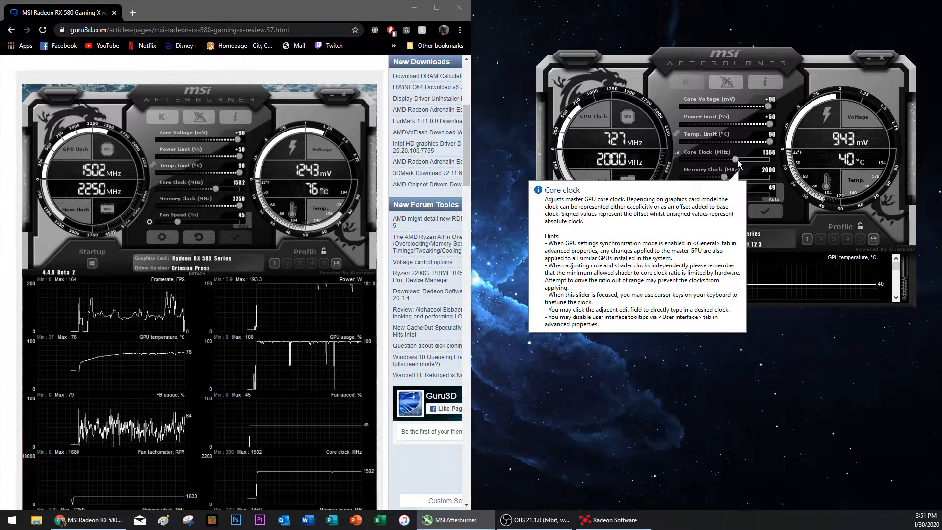
pyautogui.moveTo(805, 174)
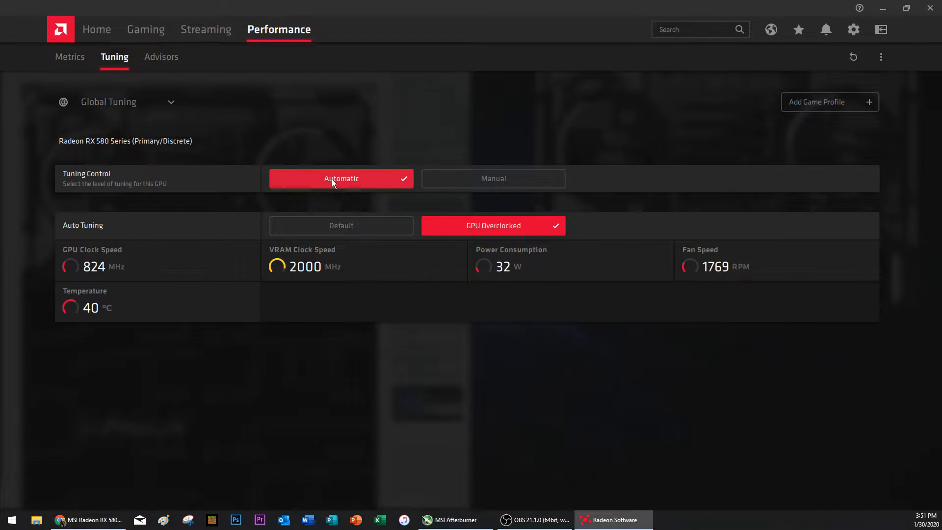
pyautogui.moveTo(342, 232)
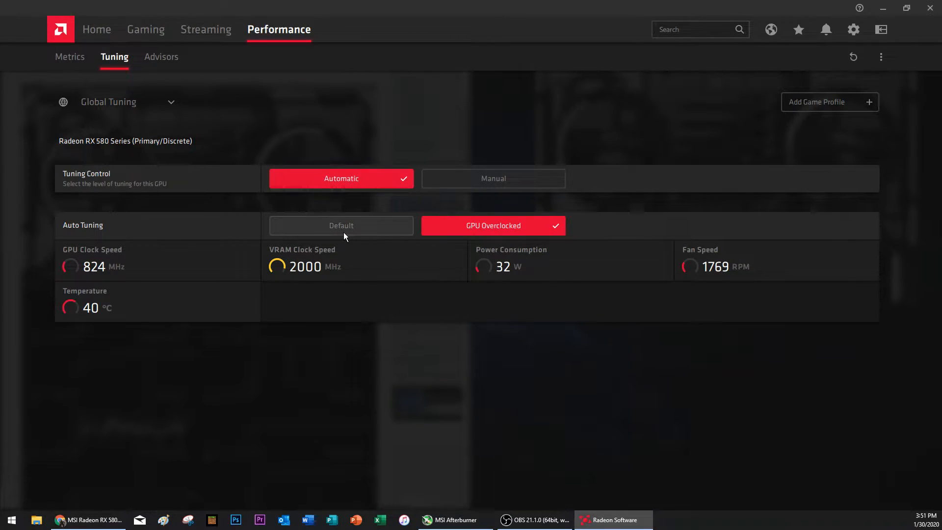
# Step: Switch the RX 580's Auto Tuning preset to Default
pyautogui.click(340, 225)
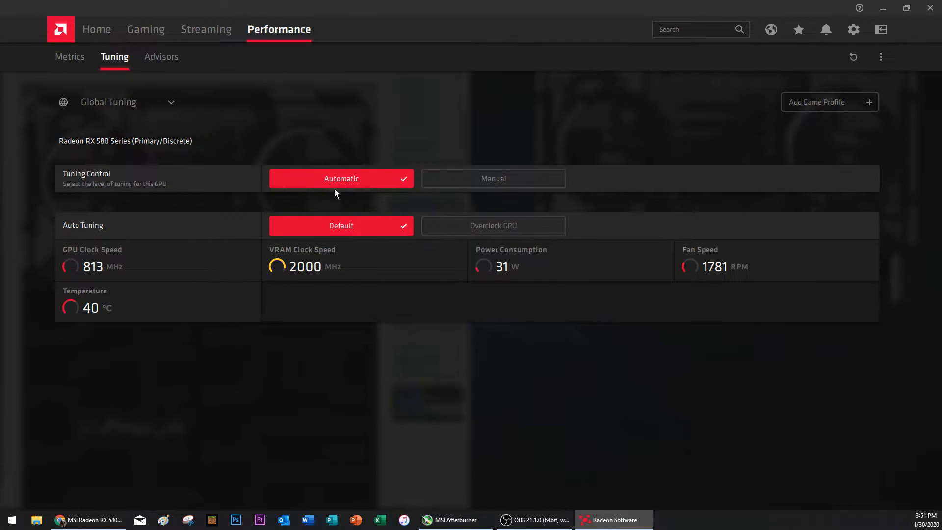
pyautogui.moveTo(348, 178)
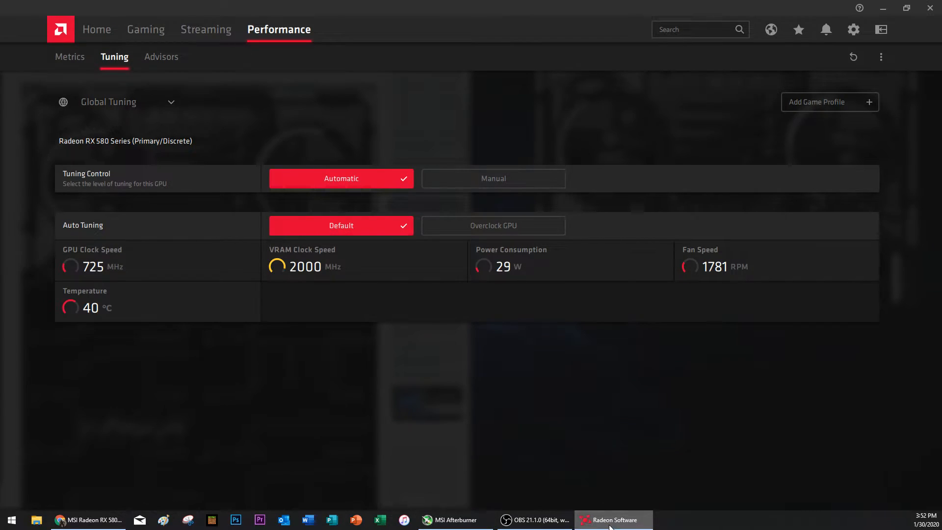
# Step: Bring MSI Afterburner to the front, now showing a 1502 MHz core clock
pyautogui.click(455, 520)
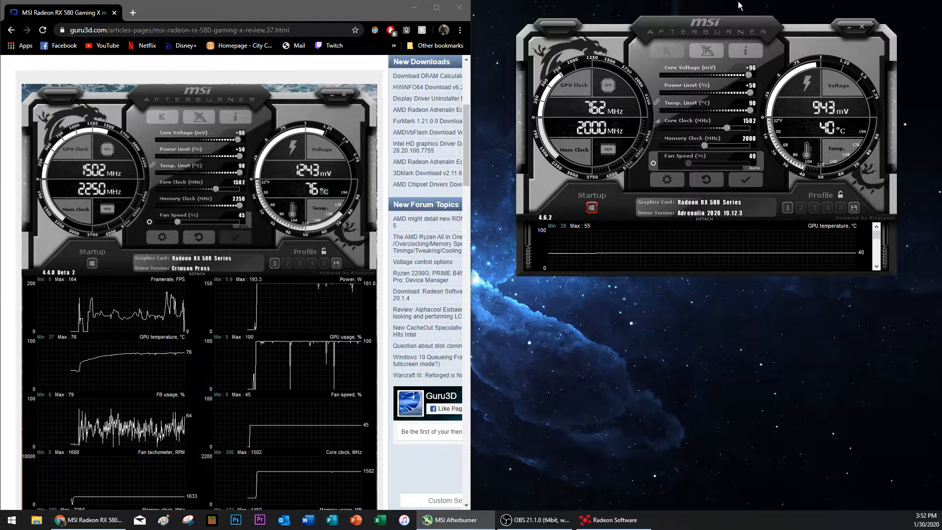
pyautogui.moveTo(680, 80)
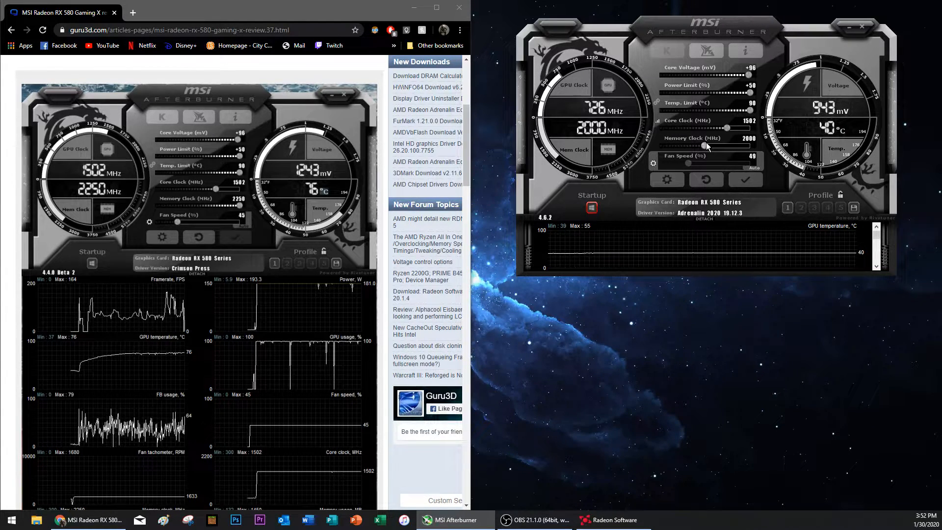
# Step: Set the memory clock slider to 2250 MHz
pyautogui.moveTo(703, 146); pyautogui.dragTo(757, 150)
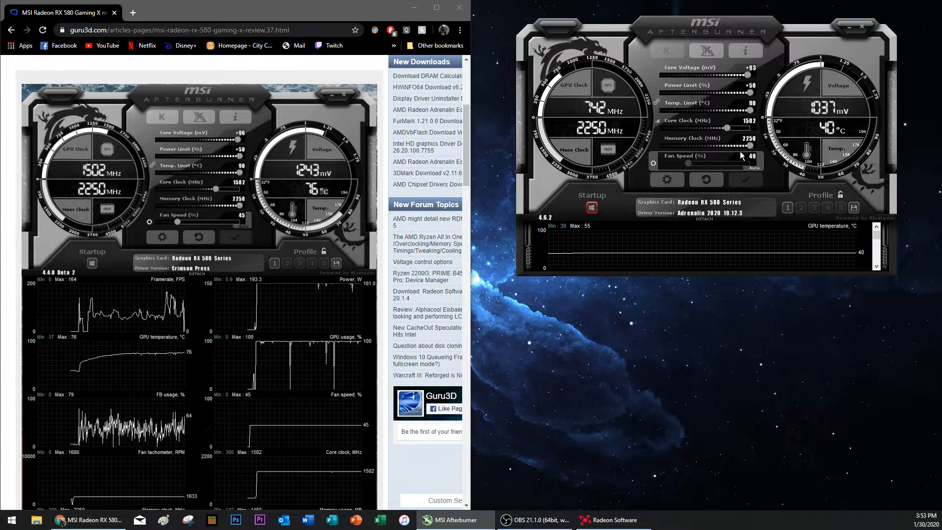
pyautogui.moveTo(691, 137)
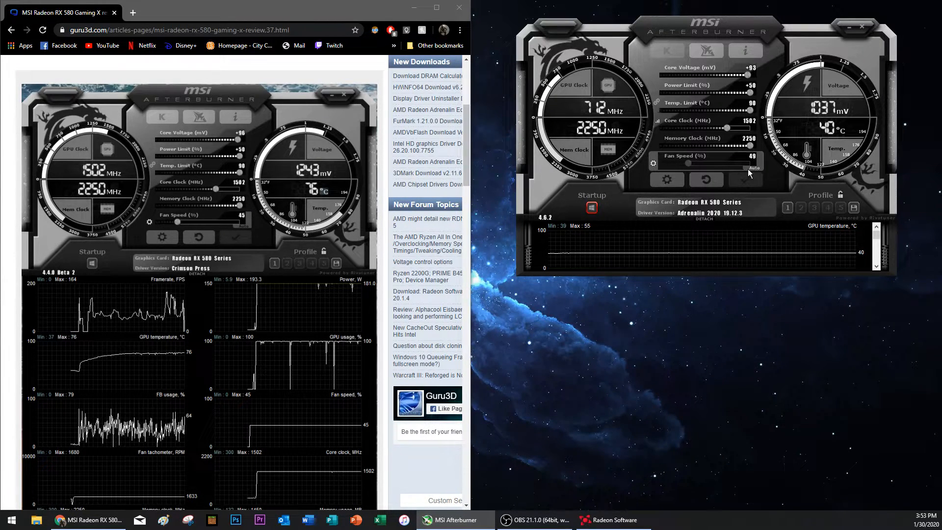
pyautogui.moveTo(739, 148)
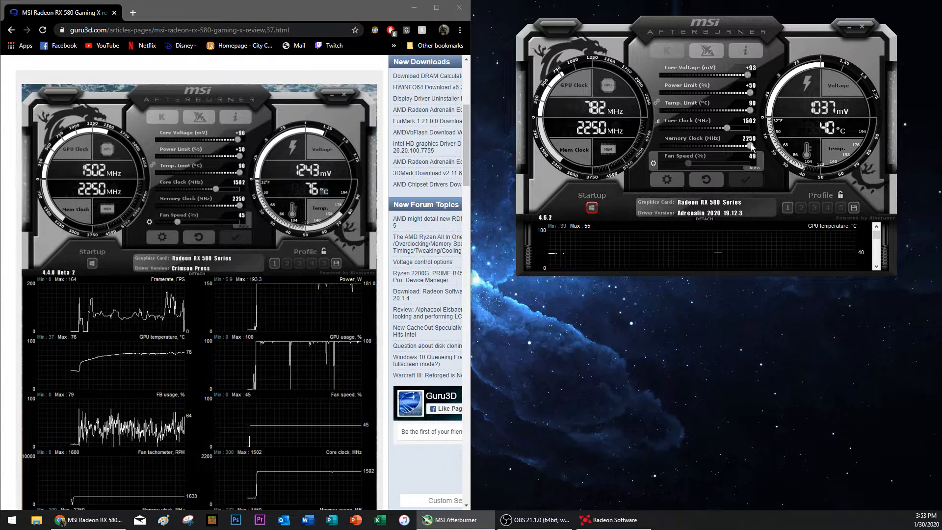
pyautogui.scroll(-3)
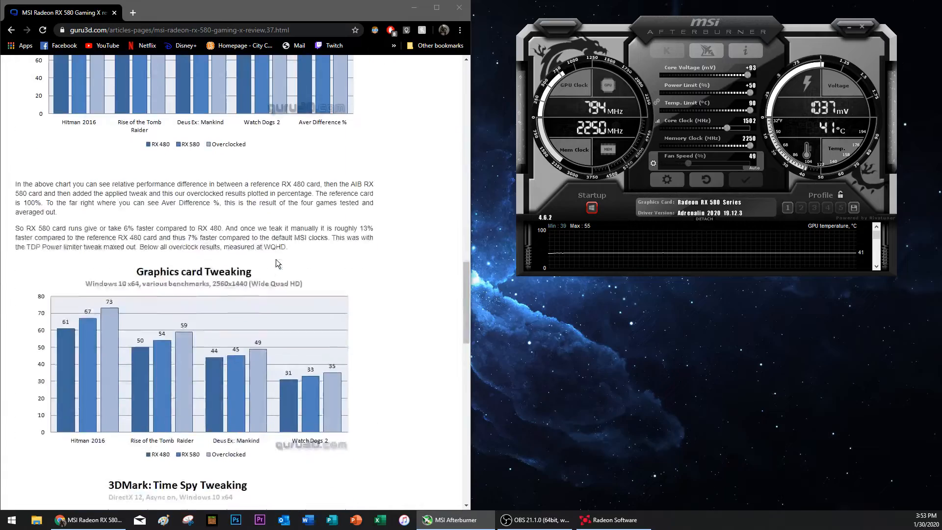
pyautogui.scroll(-3)
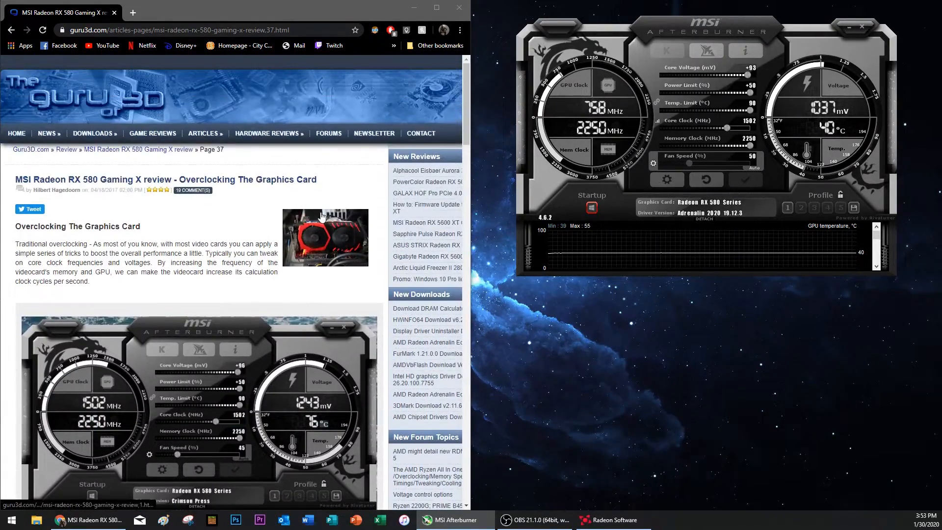
pyautogui.scroll(-3)
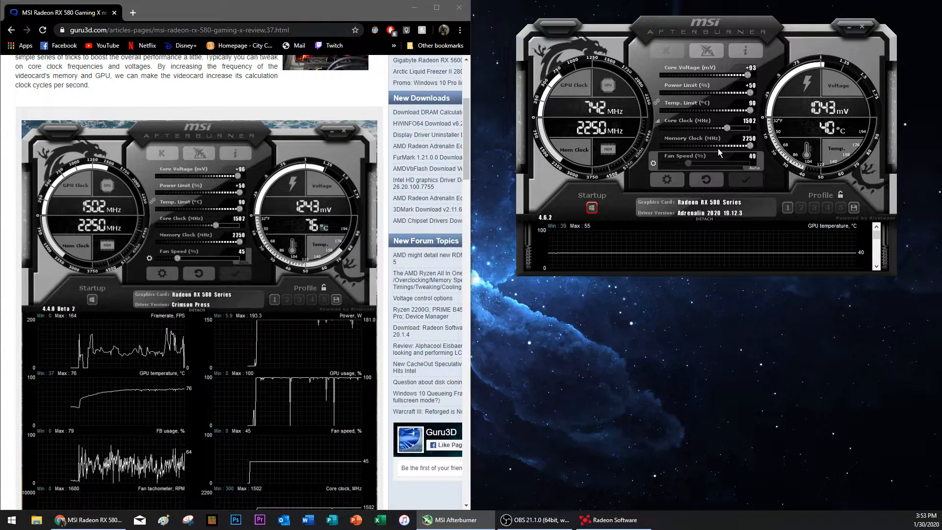
pyautogui.moveTo(721, 138)
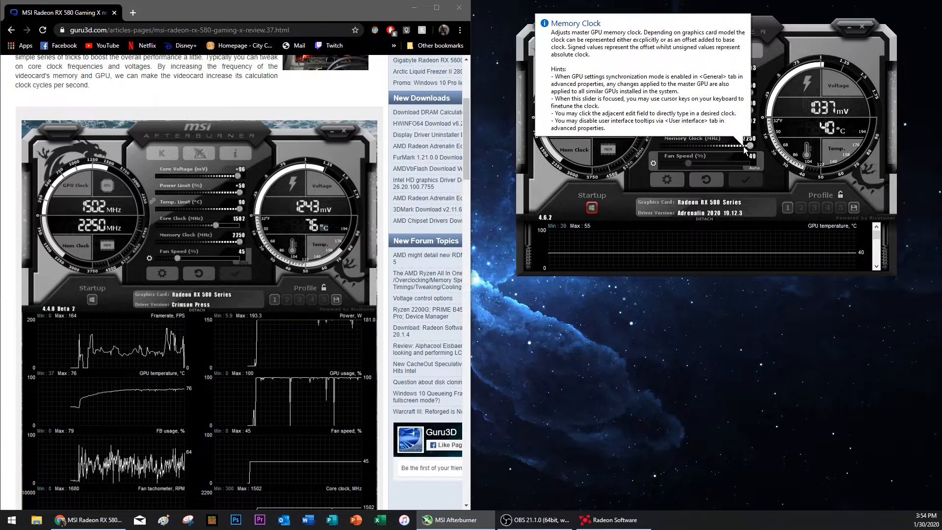
pyautogui.moveTo(721, 151)
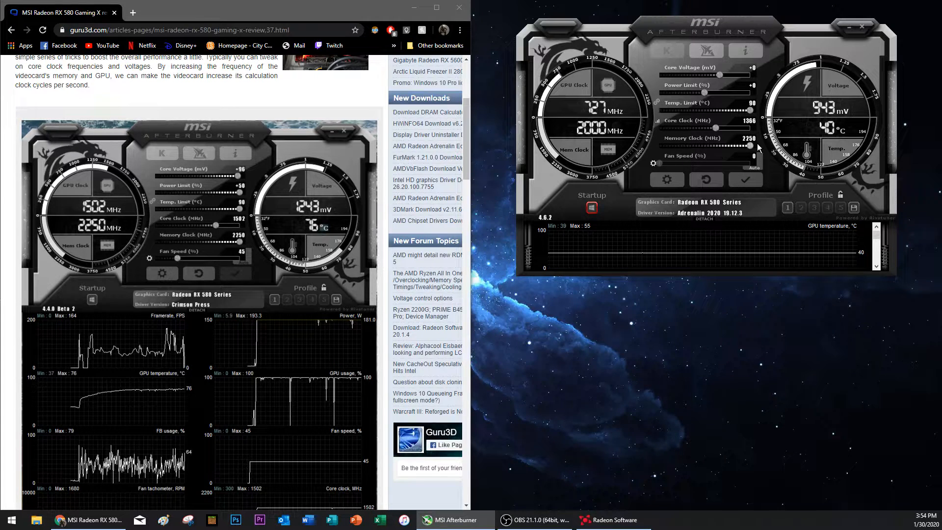
# Step: Raise core voltage to +96, power limit to +50, and core clock to about 1512 MHz
pyautogui.moveTo(715, 75); pyautogui.dragTo(750, 75)
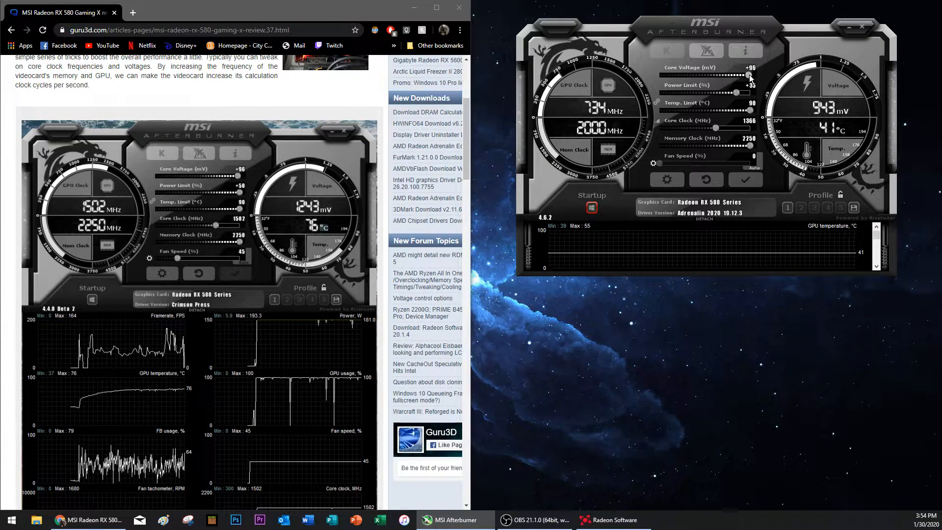
pyautogui.moveTo(750, 93); pyautogui.dragTo(738, 93)
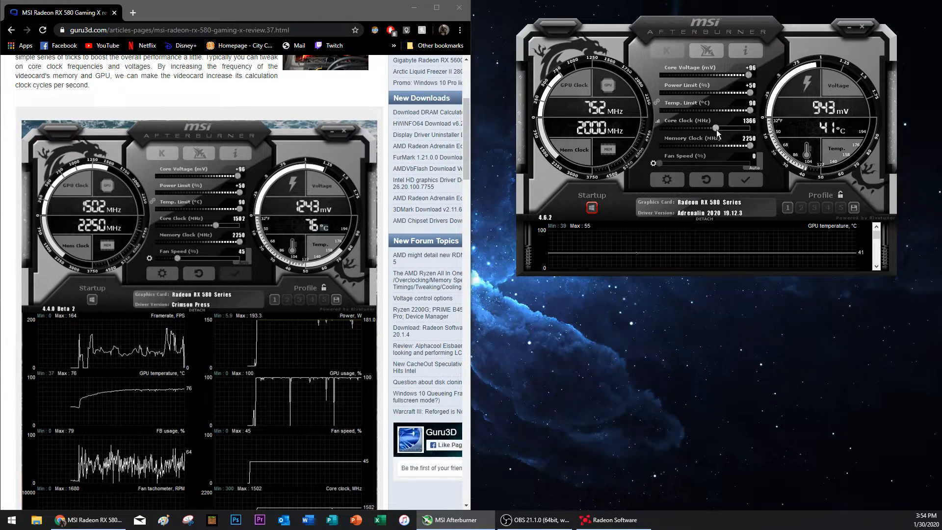
pyautogui.moveTo(715, 127); pyautogui.dragTo(723, 128)
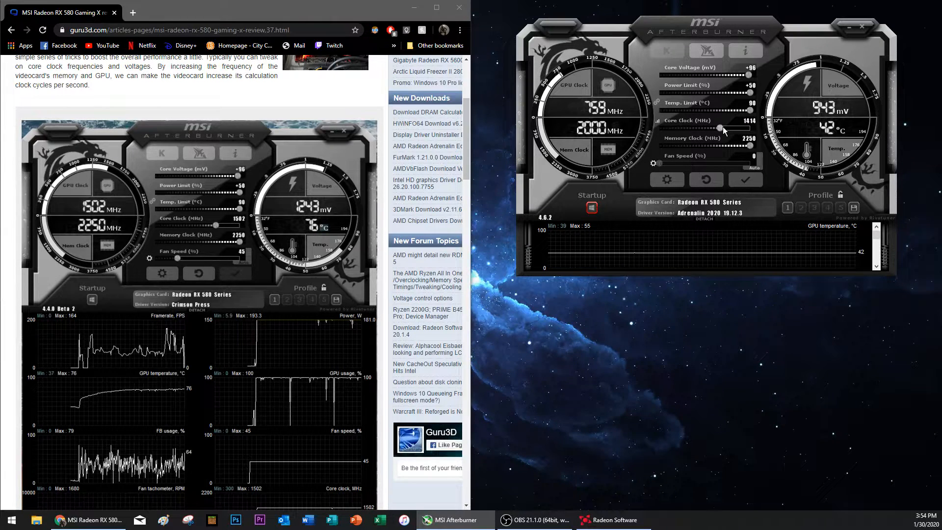
pyautogui.moveTo(720, 129); pyautogui.dragTo(727, 129)
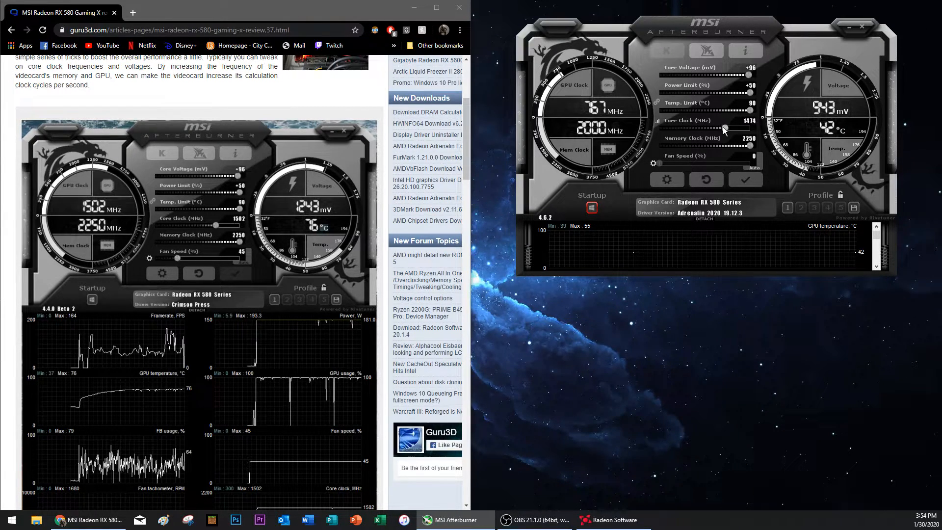
pyautogui.moveTo(724, 128); pyautogui.dragTo(730, 128)
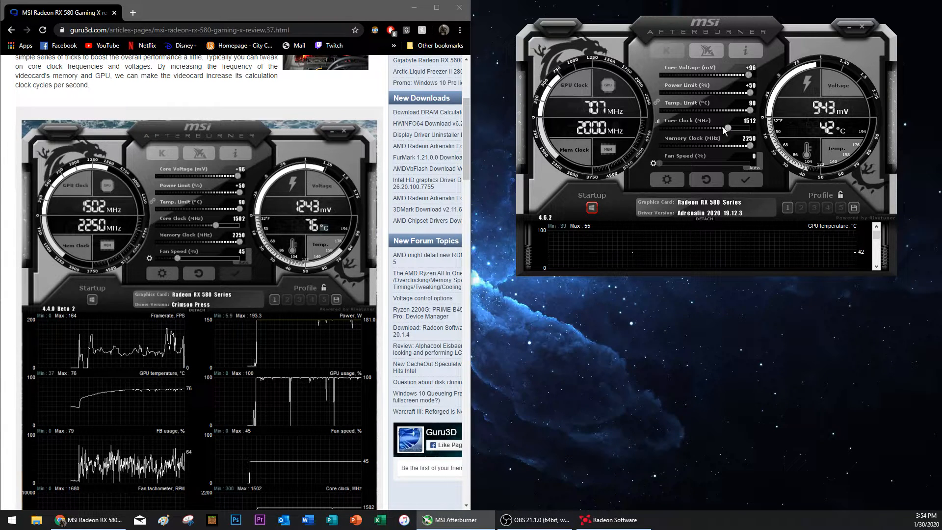
pyautogui.moveTo(727, 128); pyautogui.dragTo(724, 128)
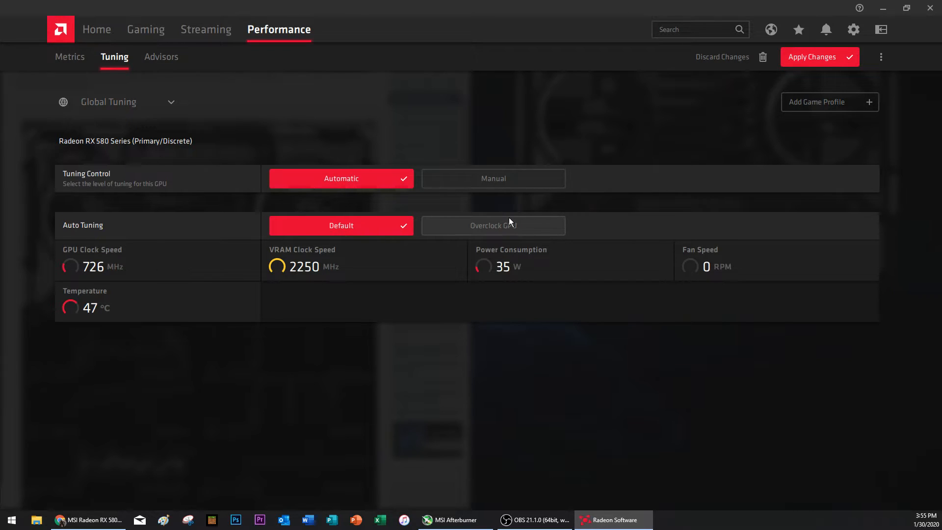
# Step: Start Radeon Software's Overclock GPU auto-tuning on the RX 580
pyautogui.click(492, 226)
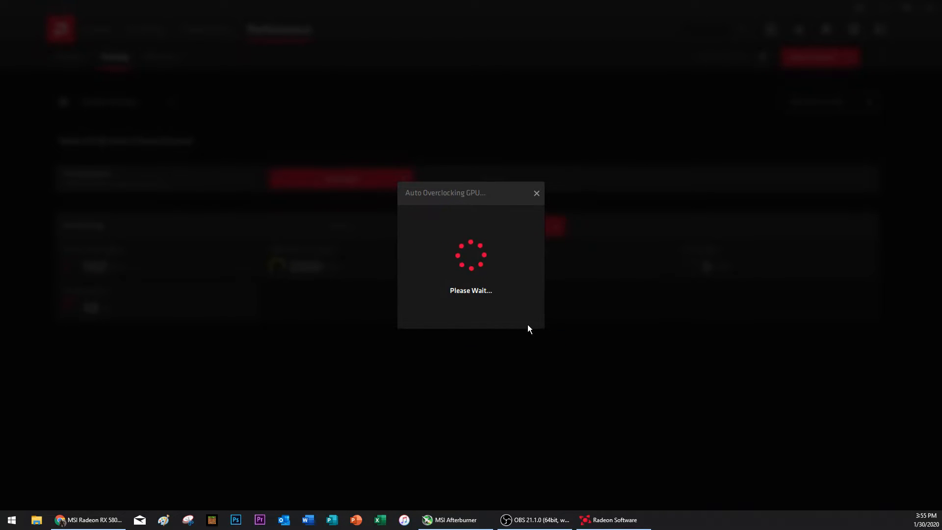
pyautogui.moveTo(371, 269)
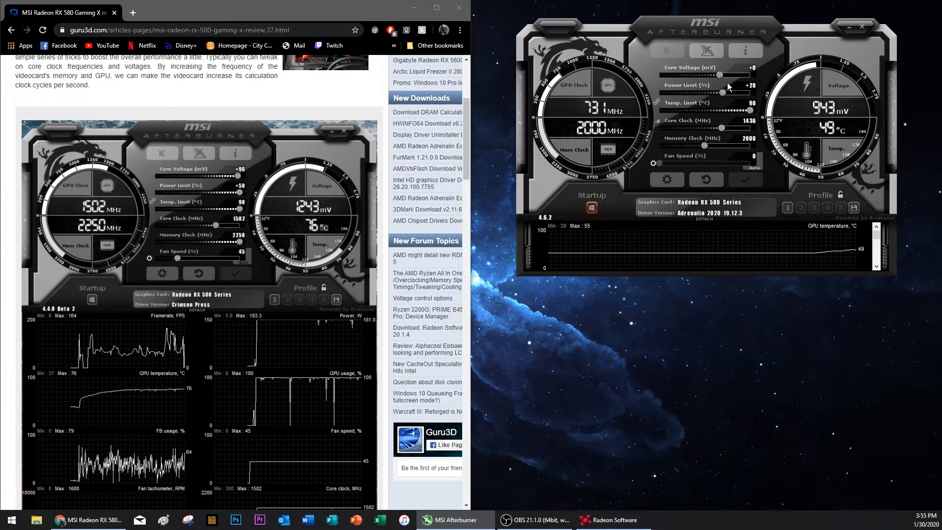
# Step: Set Afterburner's power limit to +20 to match the auto-overclock result
pyautogui.moveTo(708, 30); pyautogui.dragTo(696, 17)
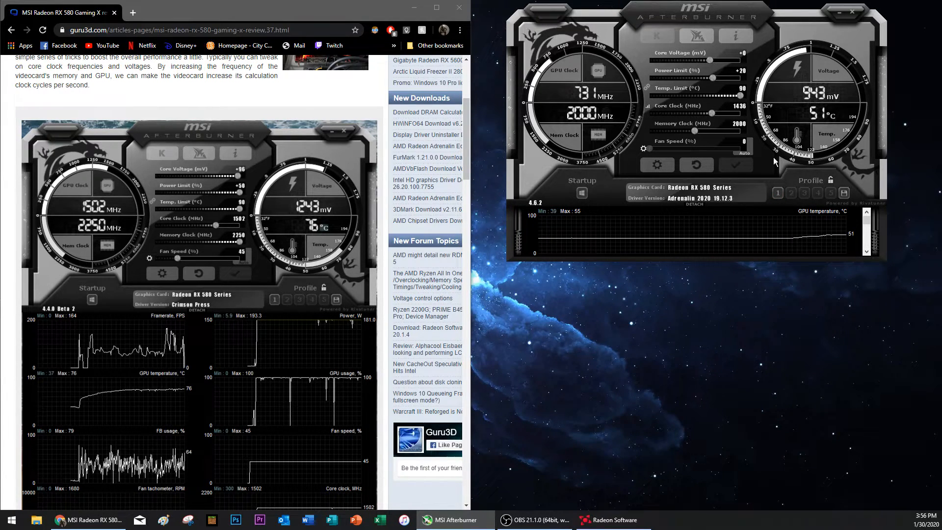
# Step: Scroll through the Guru3D review's tweak list, performance-difference chart and Time Spy scores
pyautogui.scroll(-3)
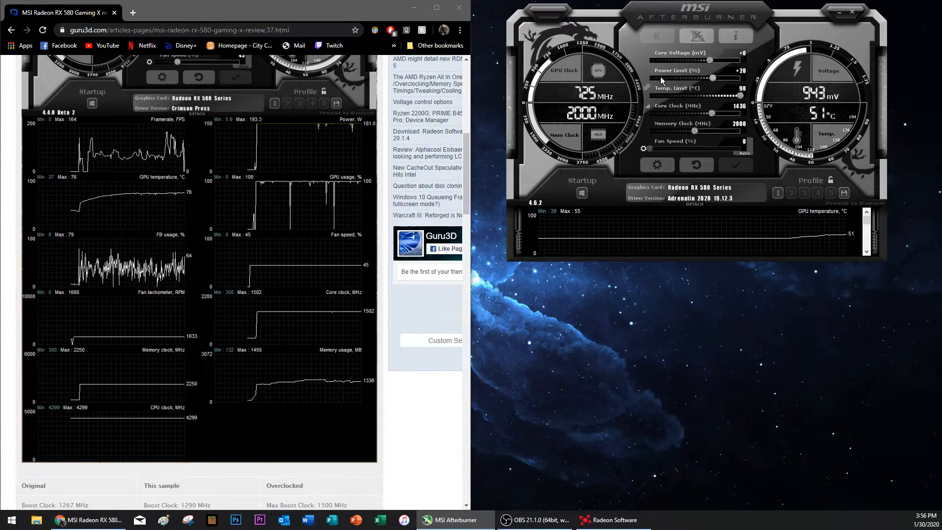
pyautogui.scroll(-3)
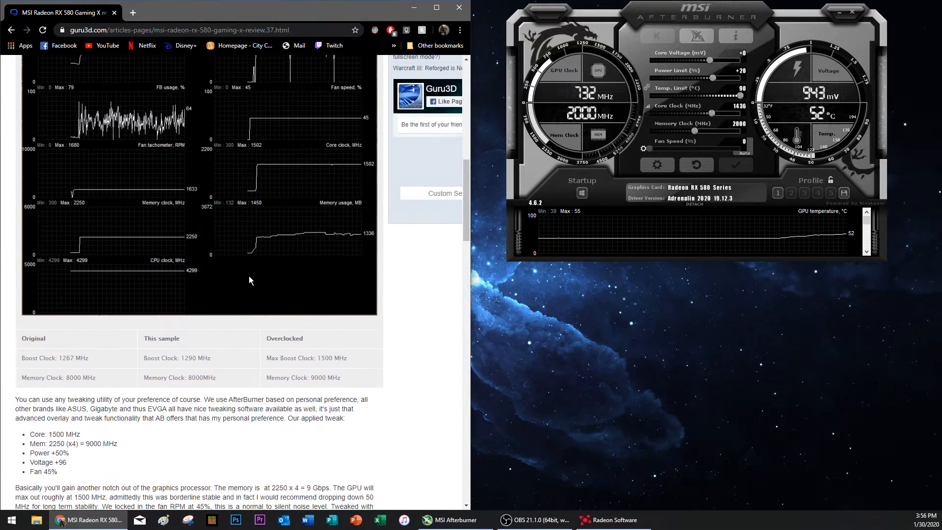
pyautogui.scroll(-3)
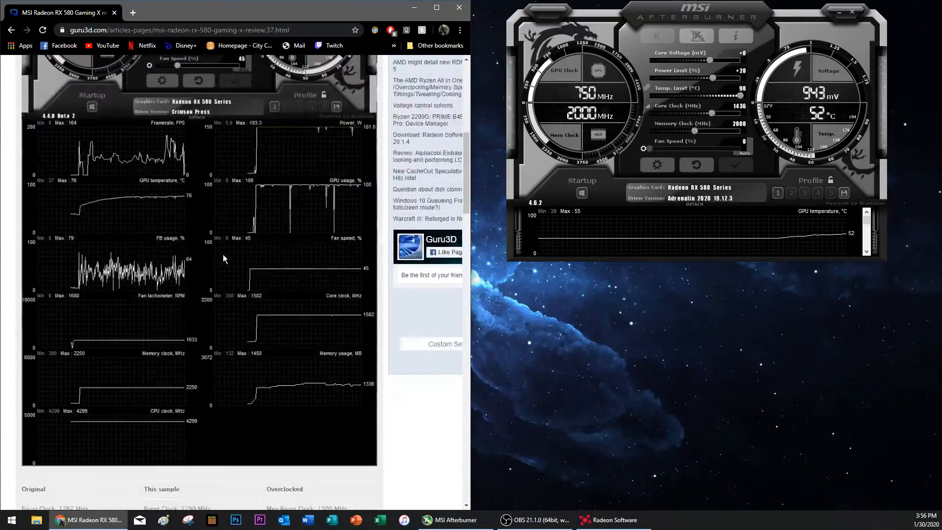
pyautogui.scroll(-3)
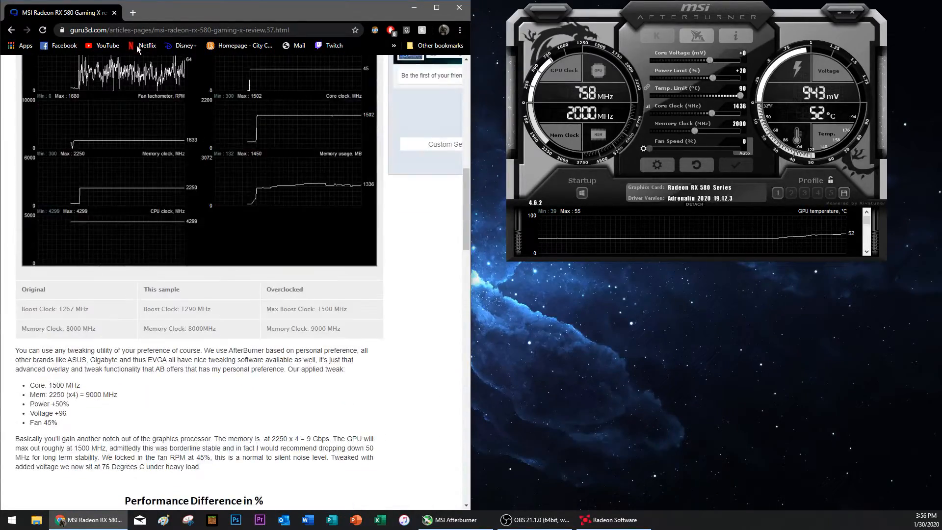
pyautogui.scroll(-3)
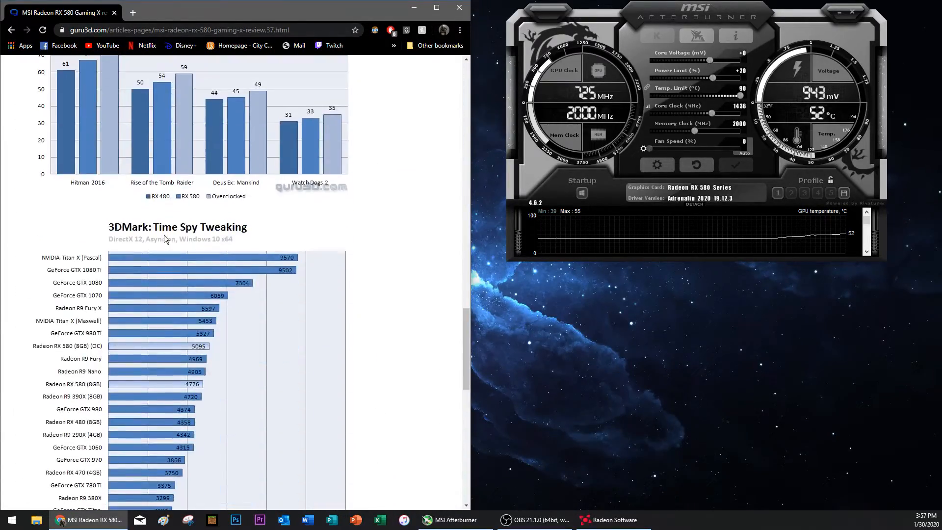
pyautogui.scroll(-3)
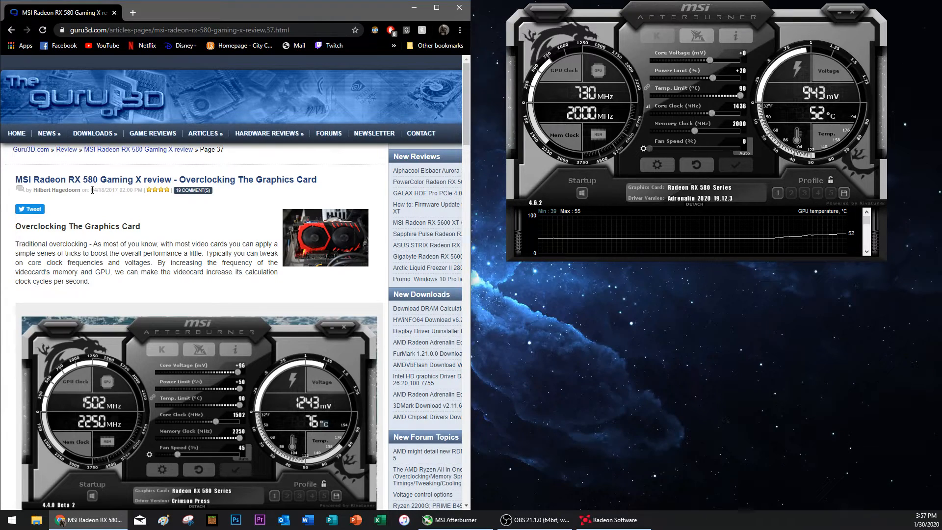
pyautogui.scroll(-3)
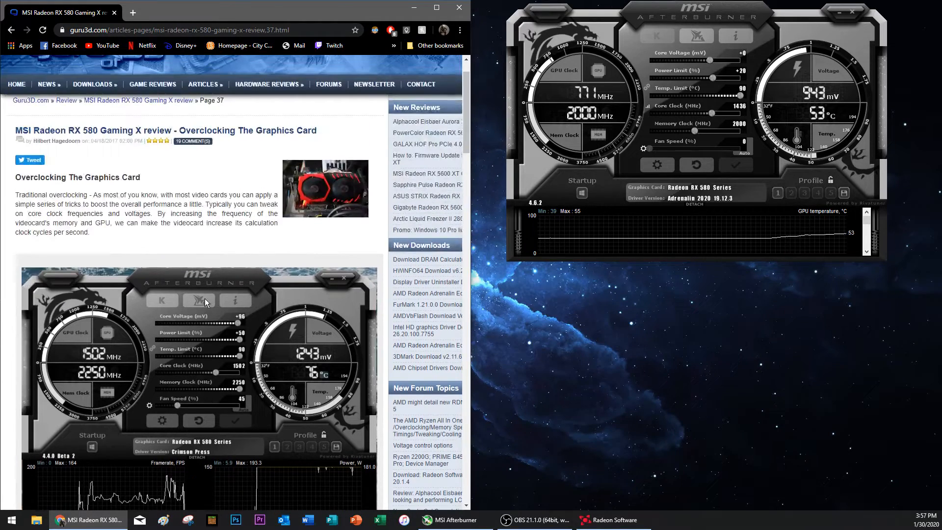
pyautogui.scroll(-3)
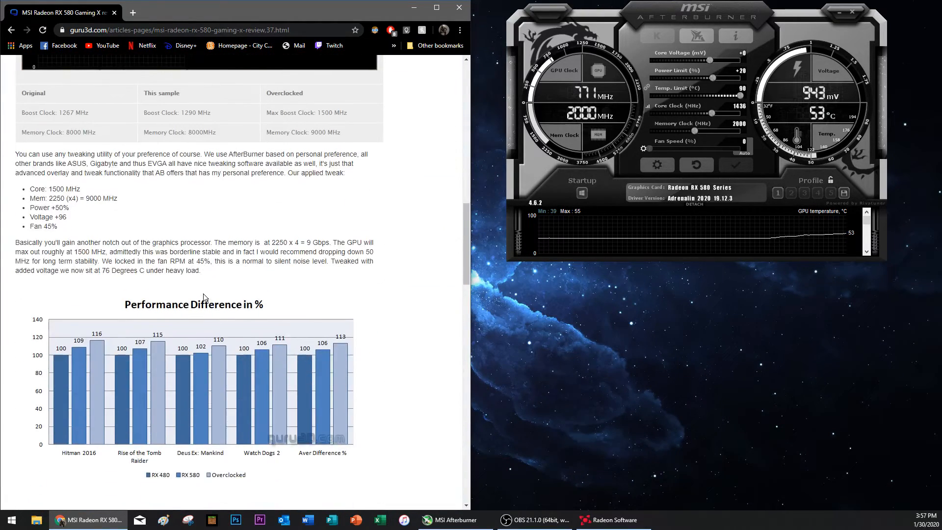
pyautogui.scroll(-3)
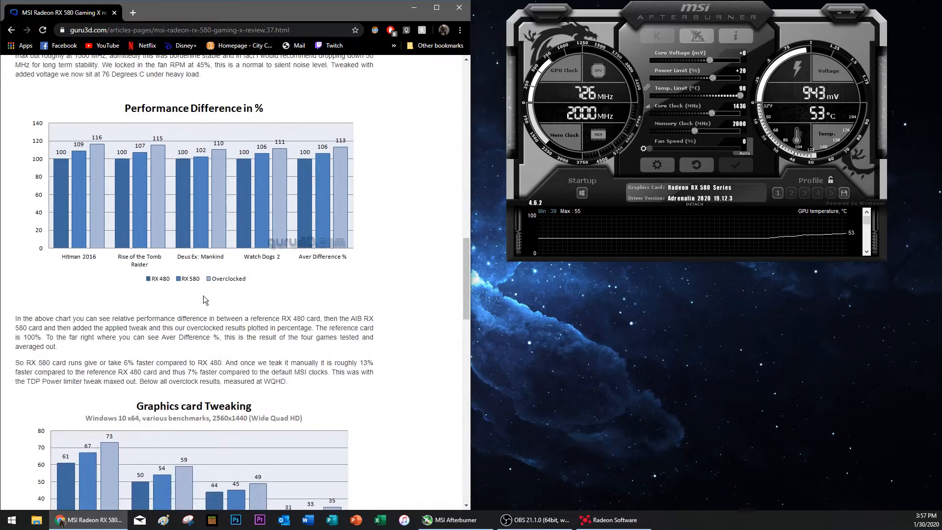
pyautogui.scroll(-3)
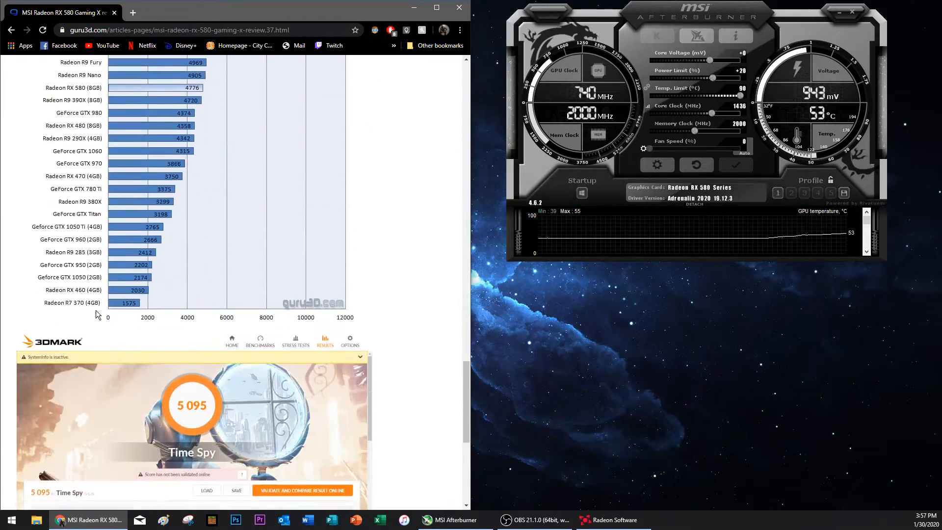
pyautogui.scroll(3)
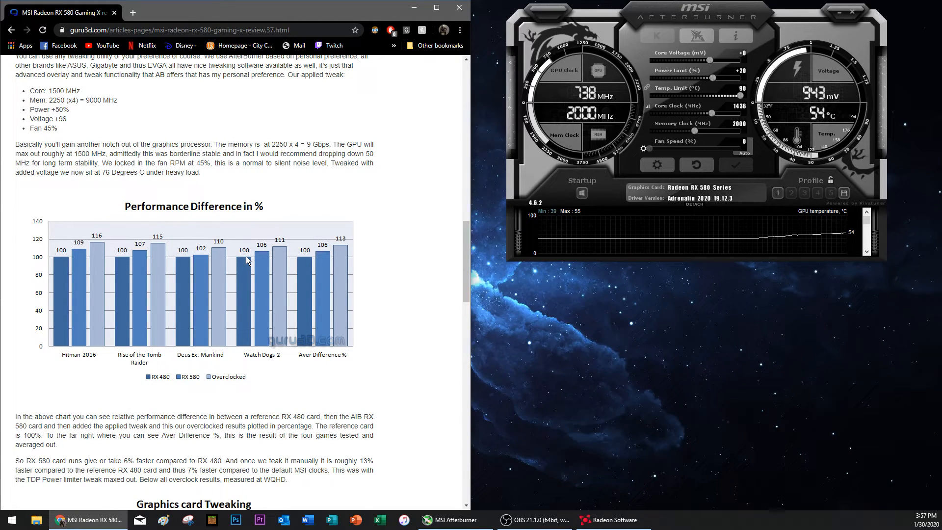
pyautogui.moveTo(292, 324)
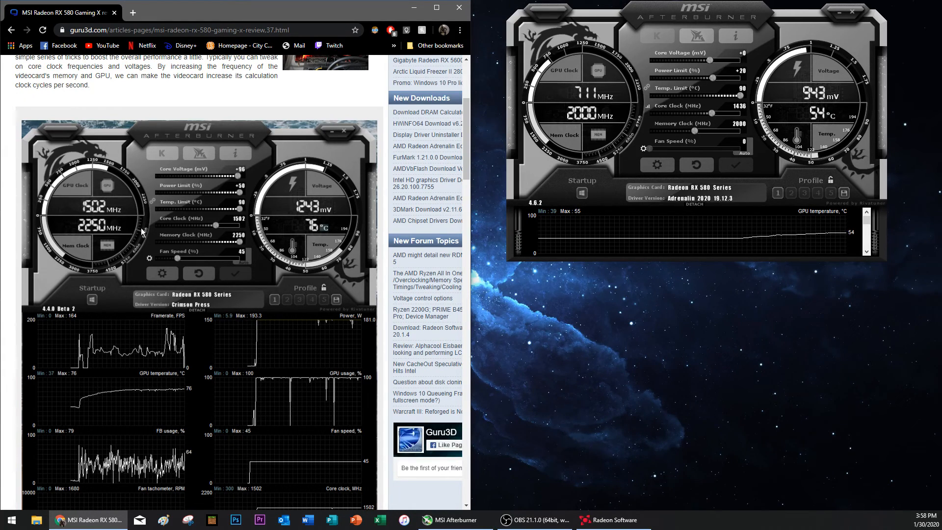
pyautogui.moveTo(153, 243)
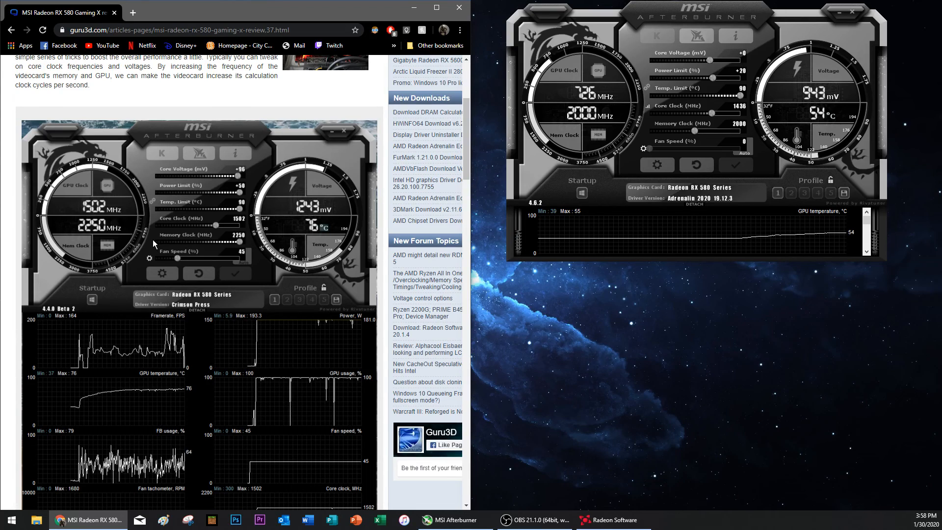